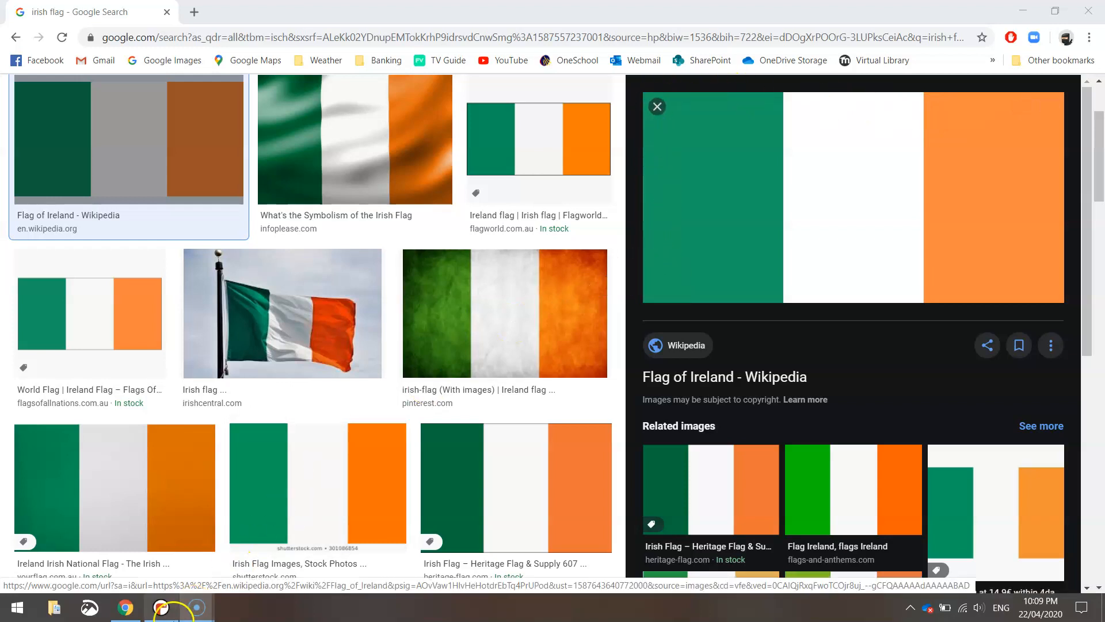
Leave Chrome's Irish flag reference images and switch to the blank Mu editor from the taskbar.
{"action": "left_click", "coordinate": [161, 607]}
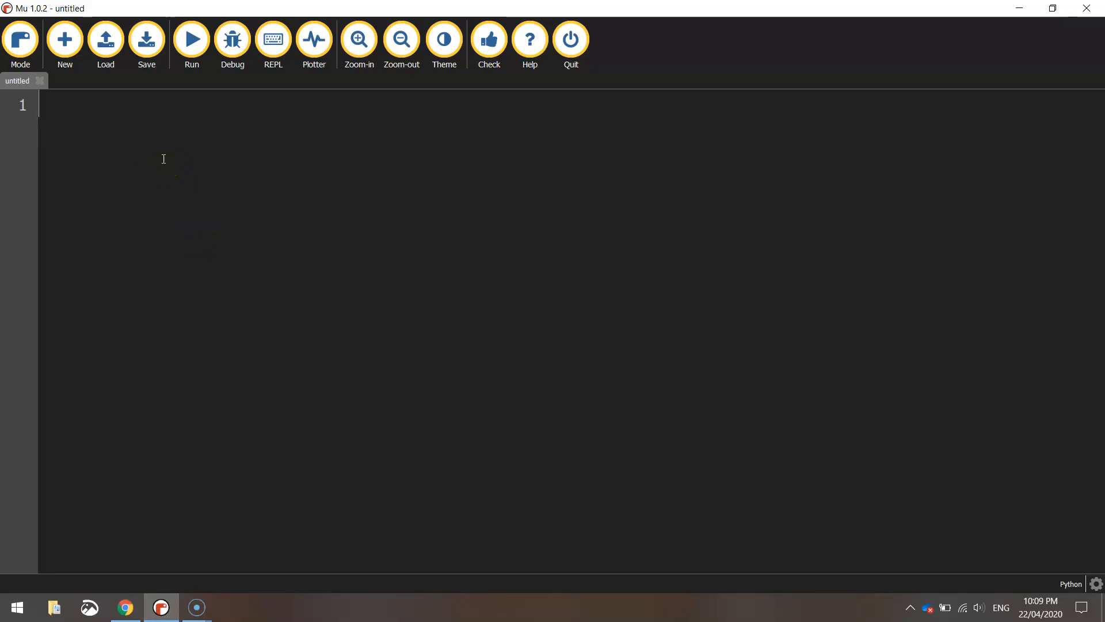
Write 'from turtle import *', speed(0) and setup(800, 500) as the script's opening lines.
{"action": "type", "text": "from turtle"}
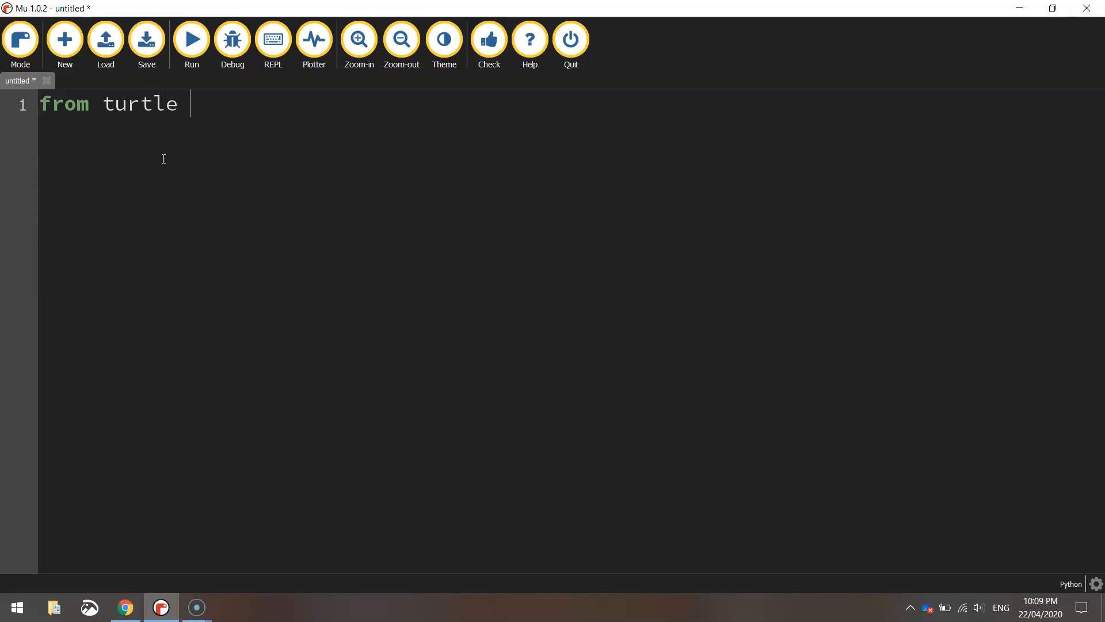
{"action": "type", "text": "import"}
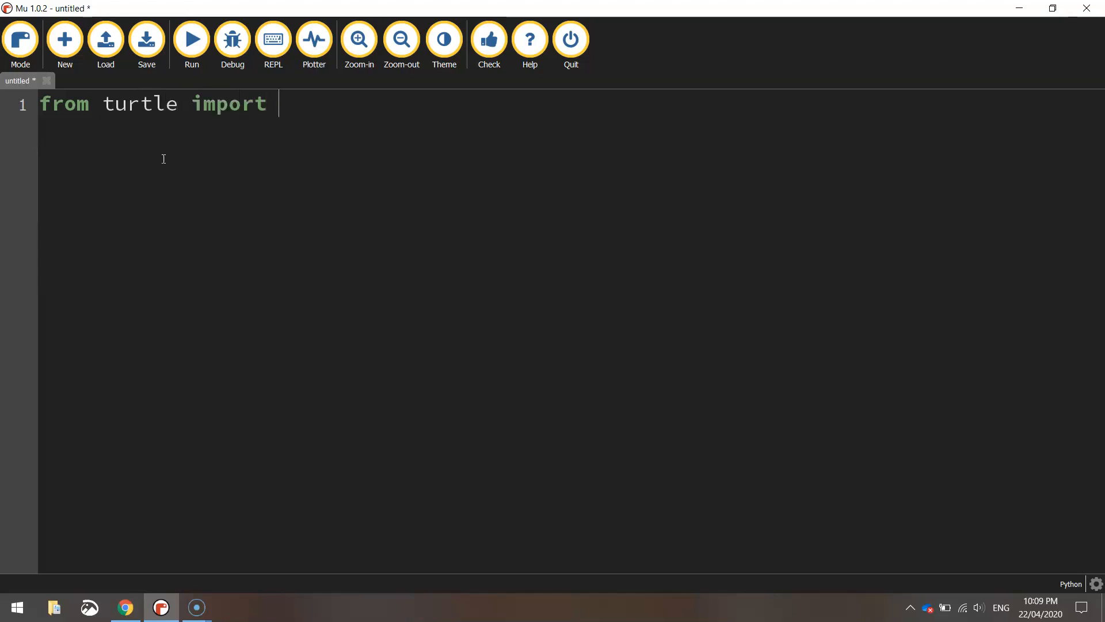
{"action": "type", "text": "*"}
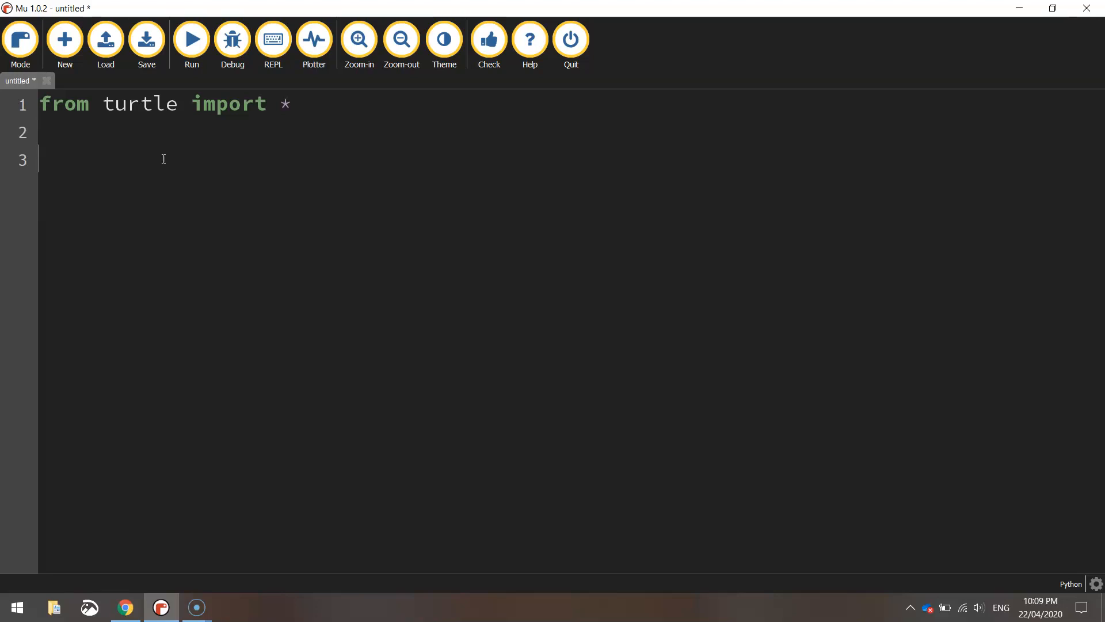
{"action": "type", "text": "speed(0)"}
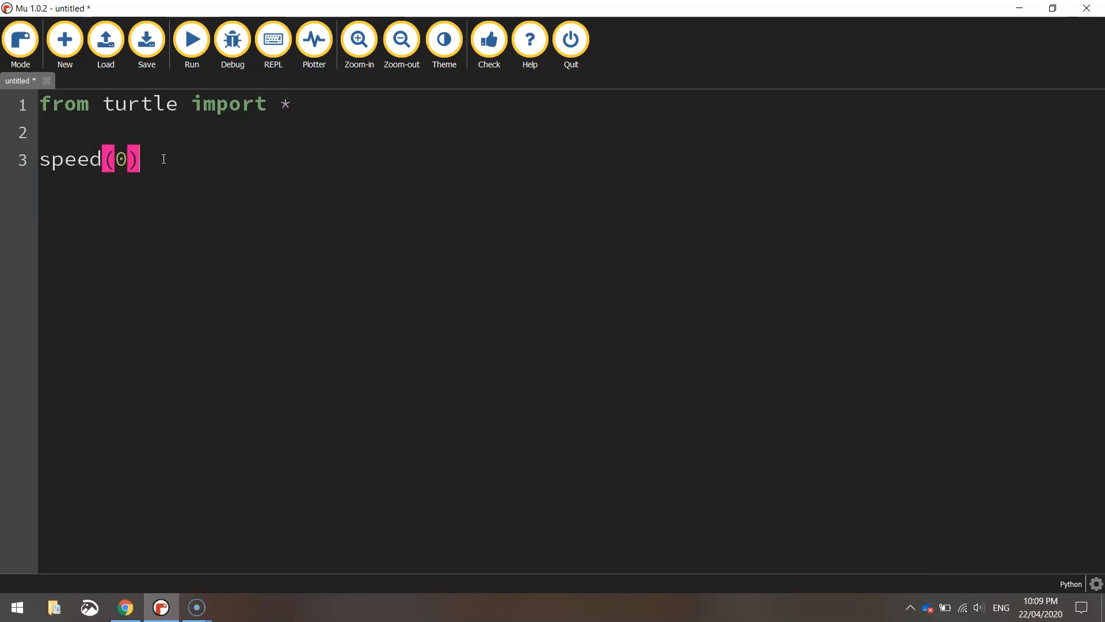
{"action": "key", "text": "enter"}
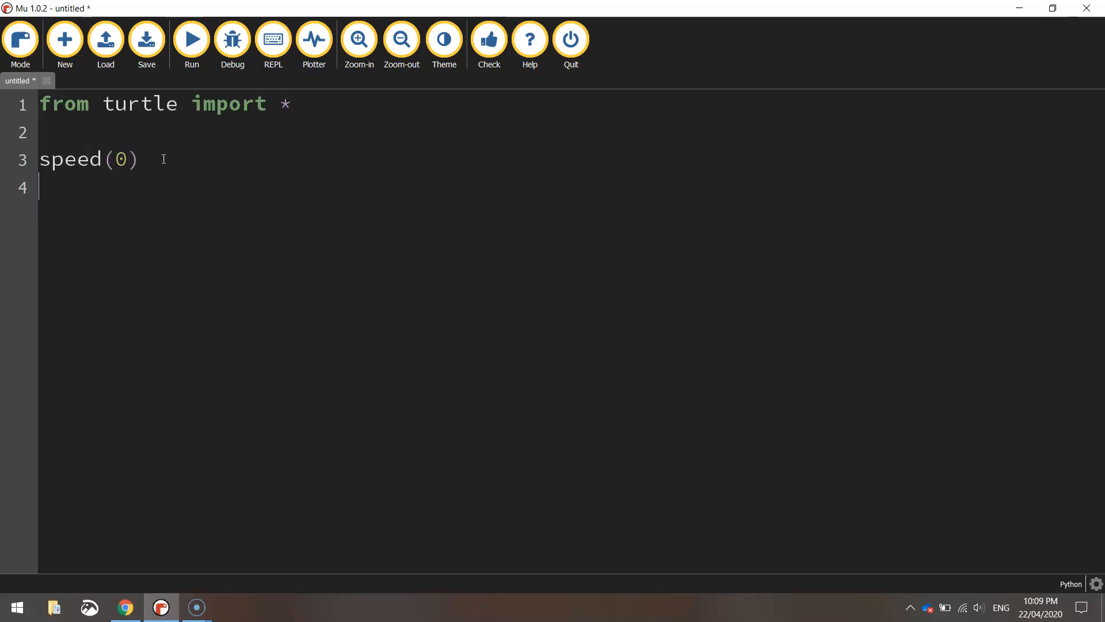
{"action": "type", "text": "setup("}
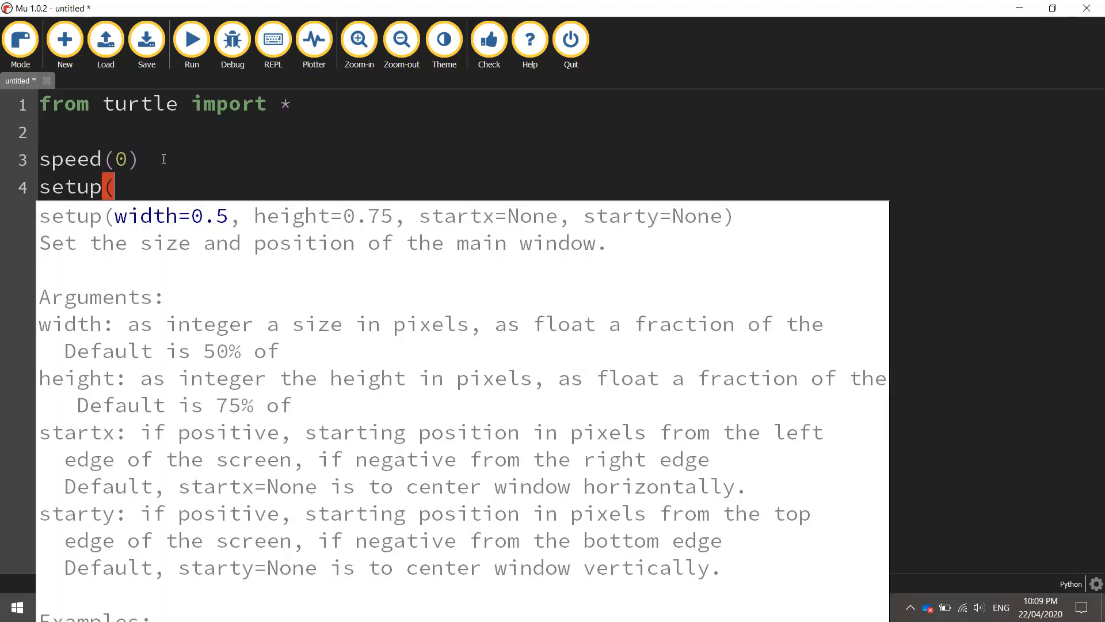
{"action": "type", "text": "800,"}
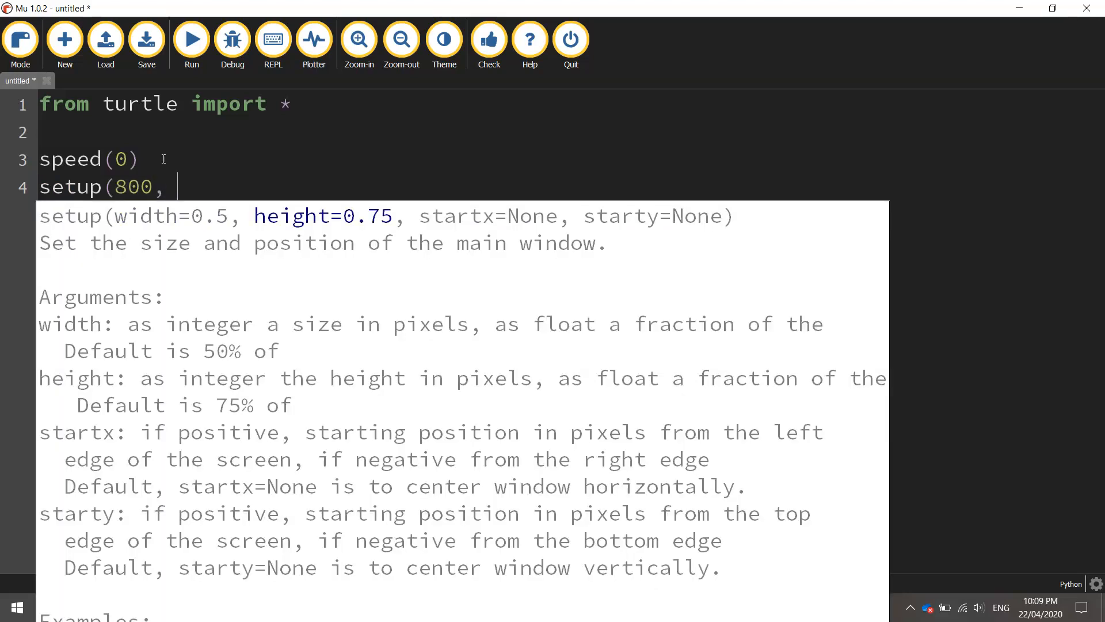
{"action": "type", "text": "500)"}
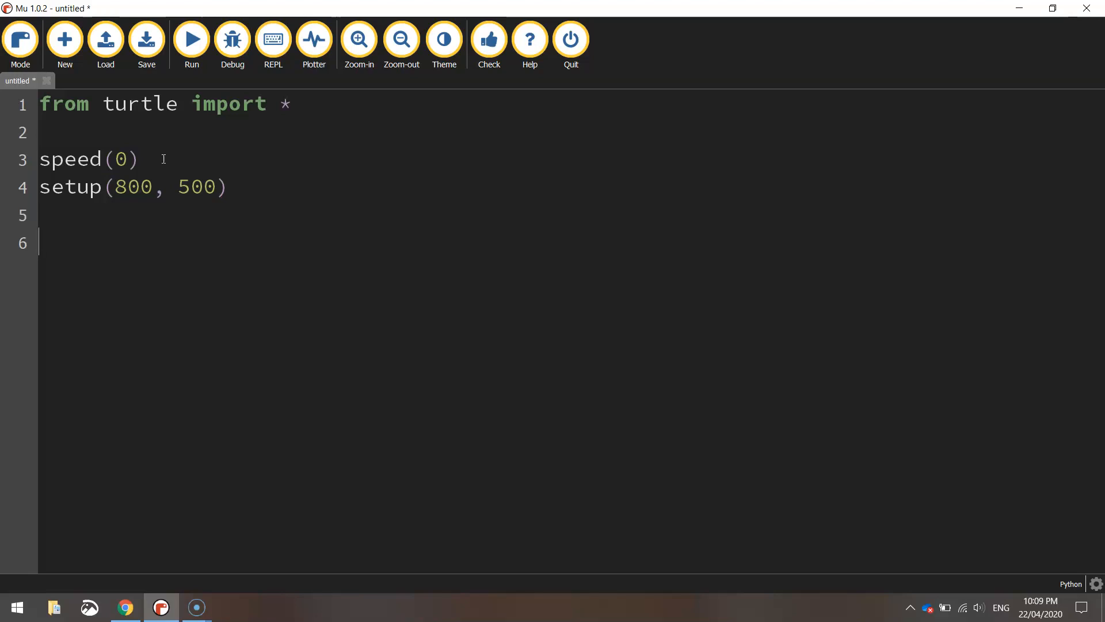
Add a '# Move to starting position' block with penup(), goto(-400, 250) and pendown().
{"action": "type", "text": "# Move to st"}
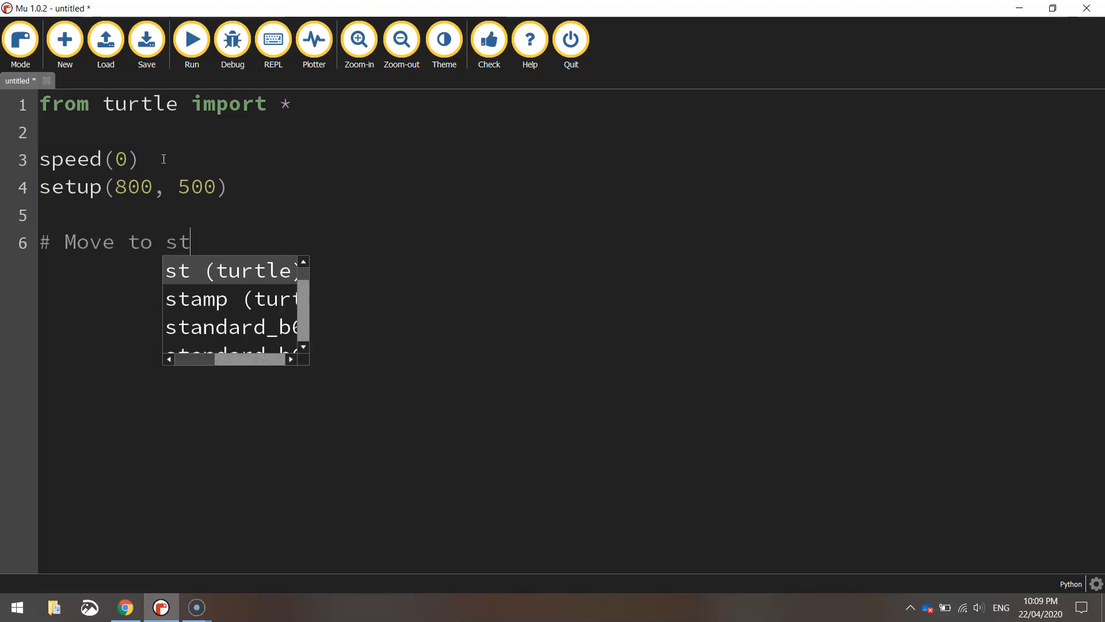
{"action": "type", "text": "arting pos"}
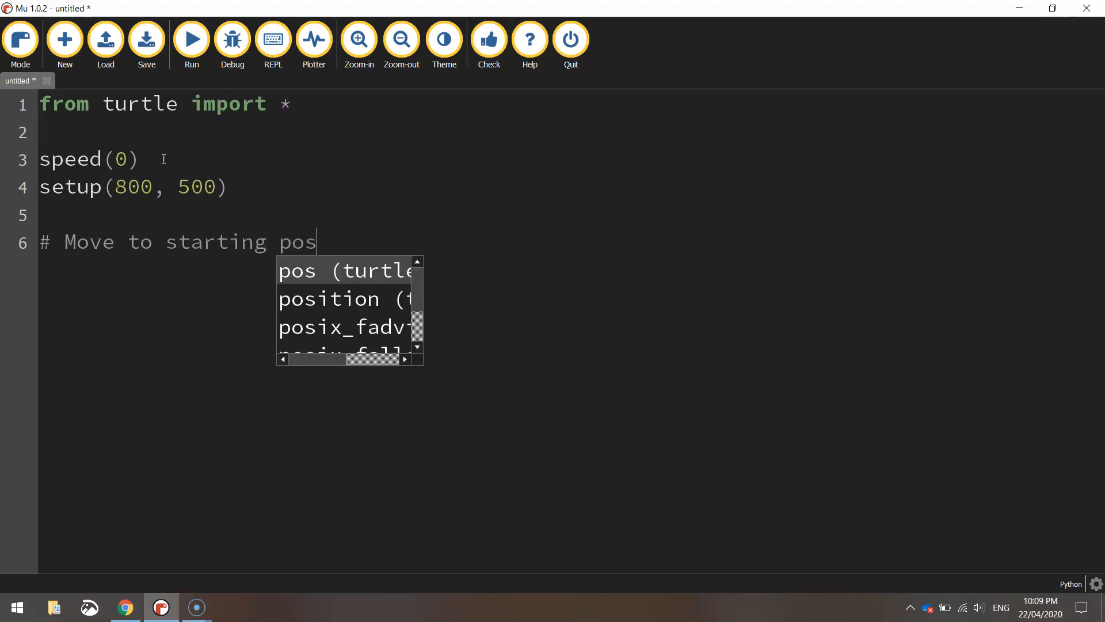
{"action": "type", "text": "ition"}
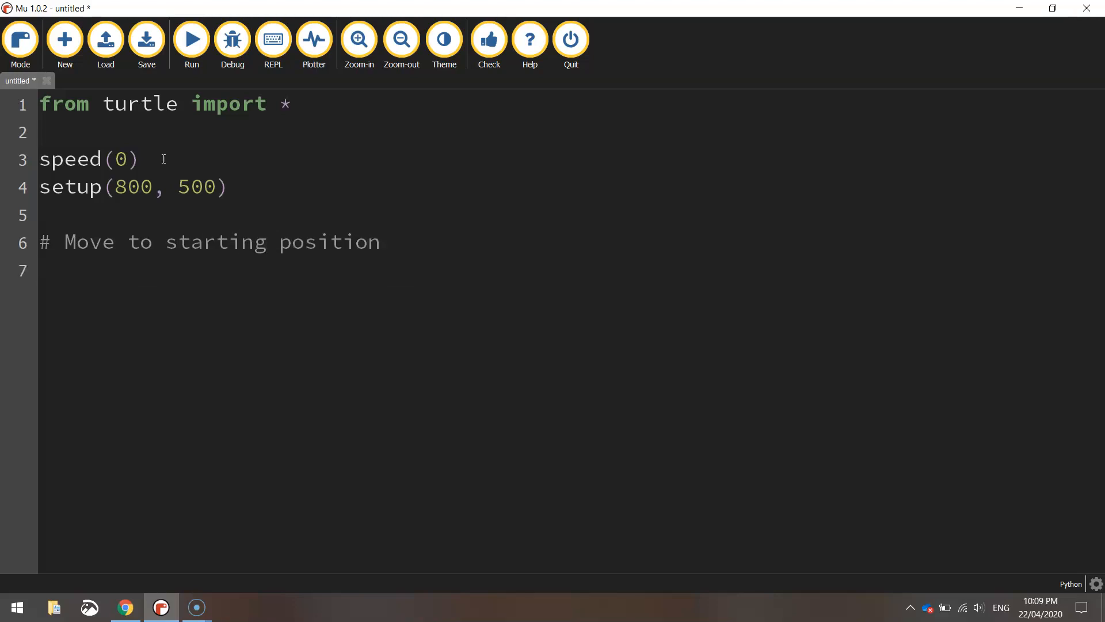
{"action": "type", "text": "penup()"}
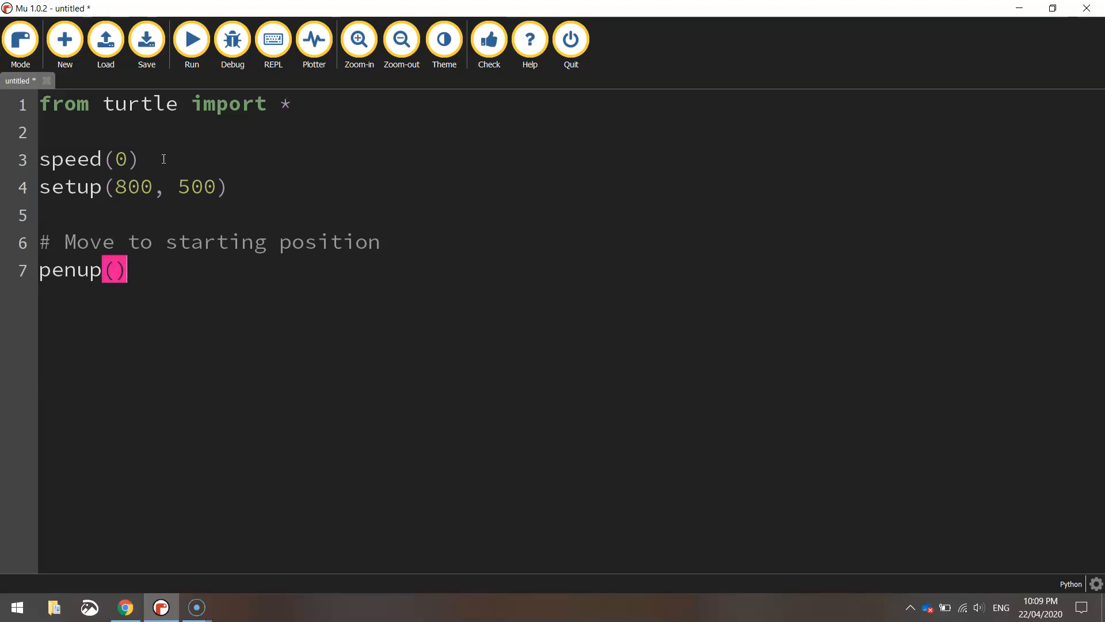
{"action": "key", "text": "enter"}
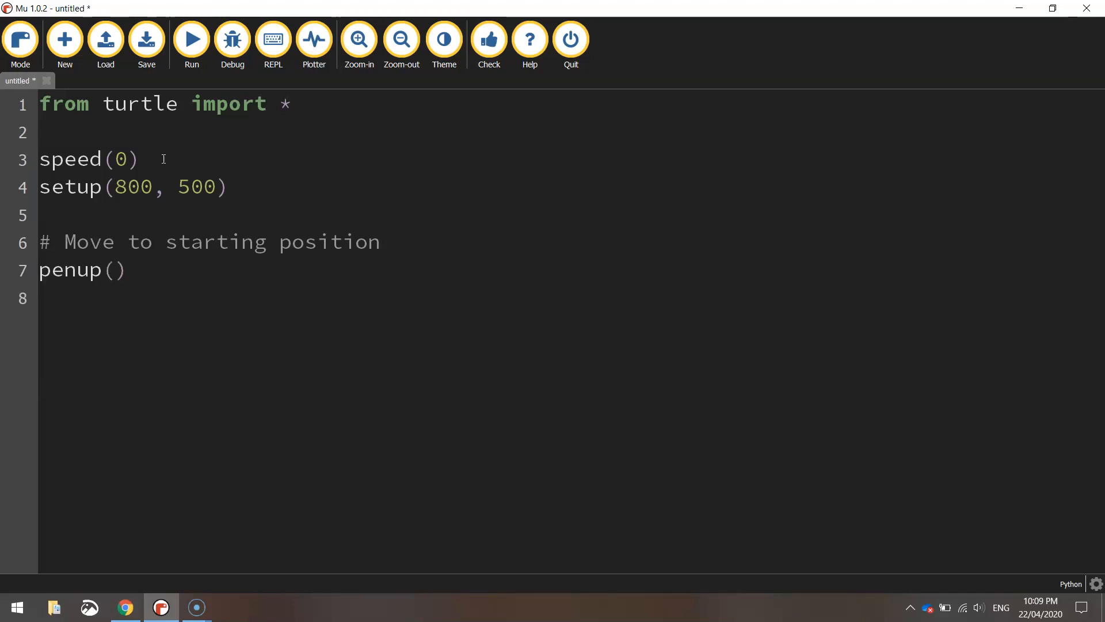
{"action": "type", "text": "goto("}
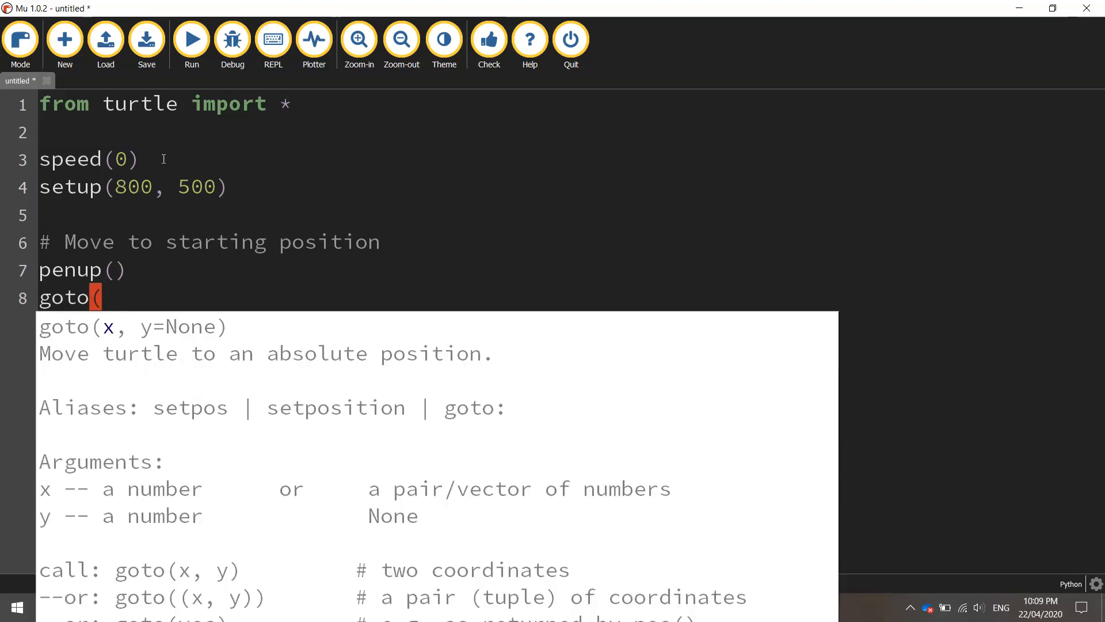
{"action": "type", "text": "-400"}
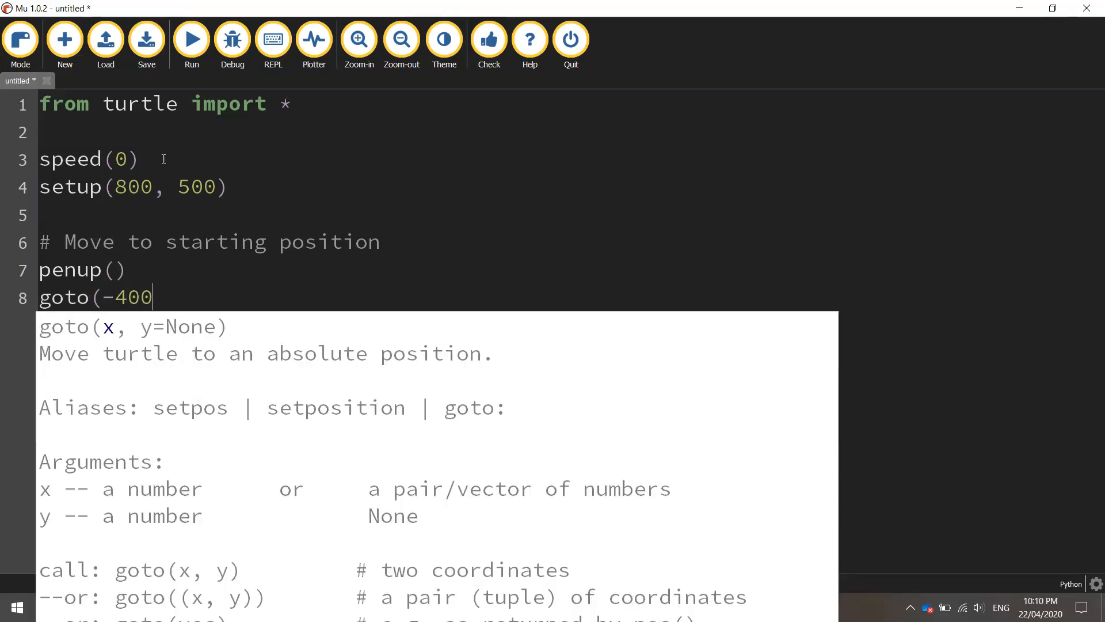
{"action": "type", "text": ","}
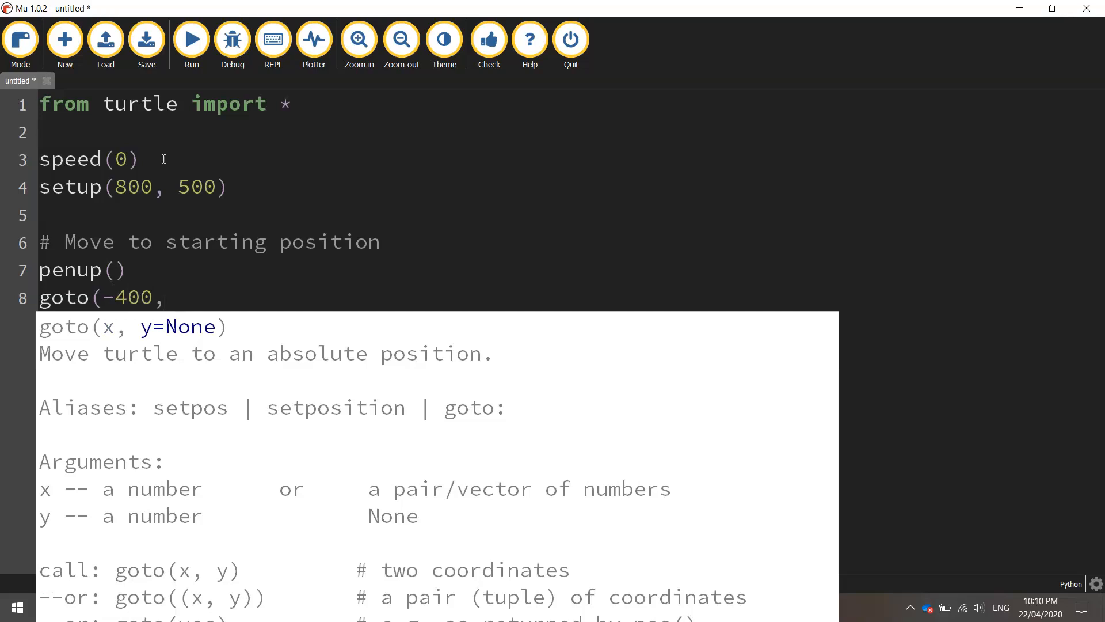
{"action": "type", "text": "250)"}
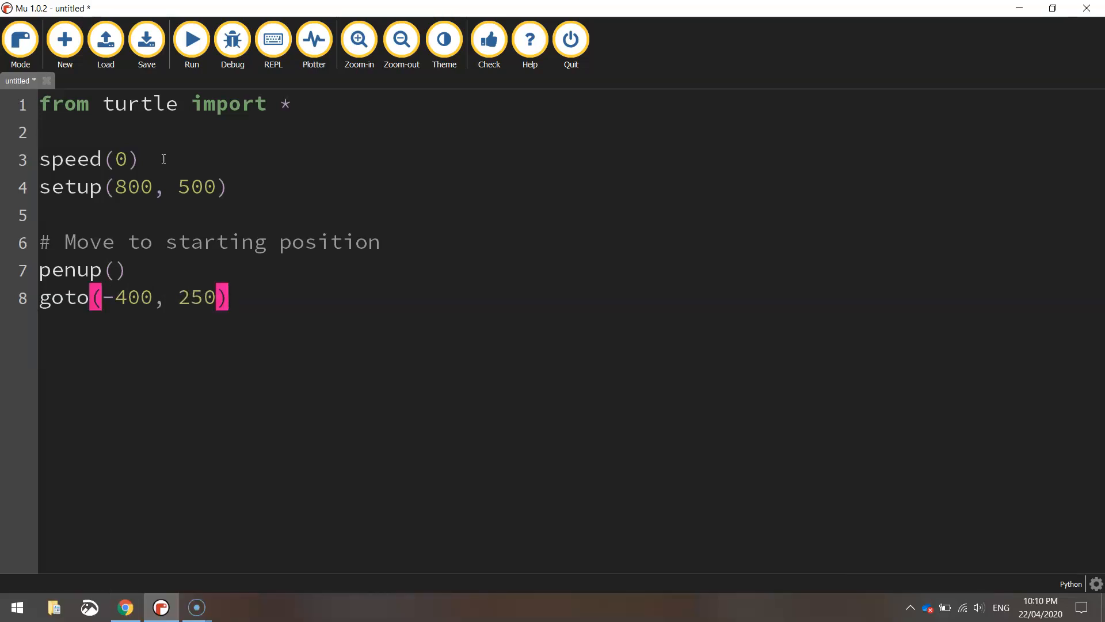
{"action": "type", "text": "p"}
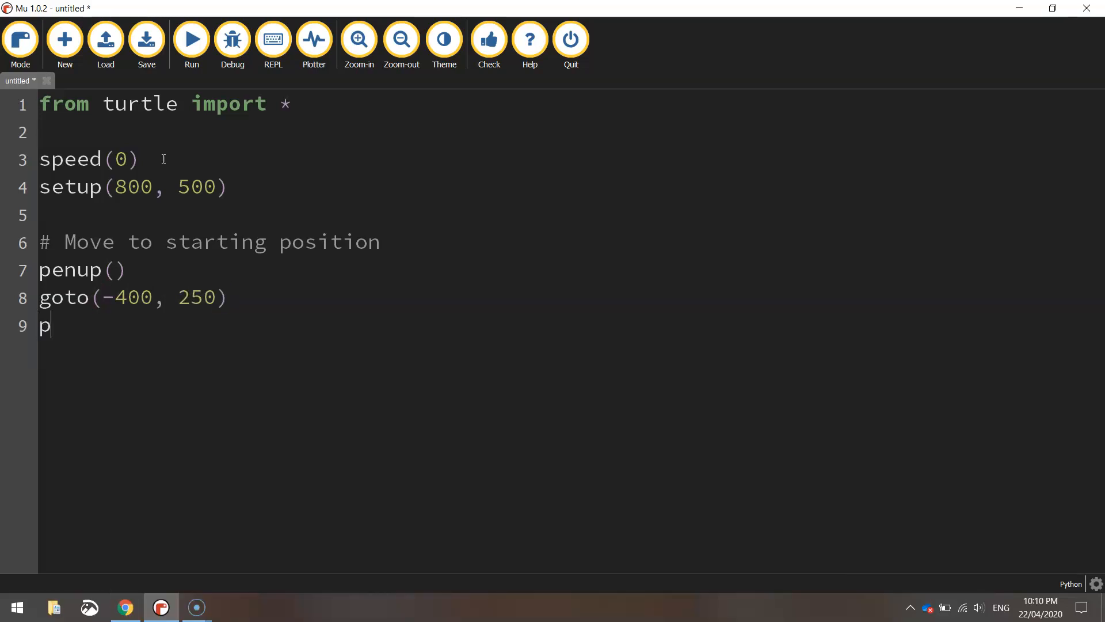
{"action": "type", "text": "endown()"}
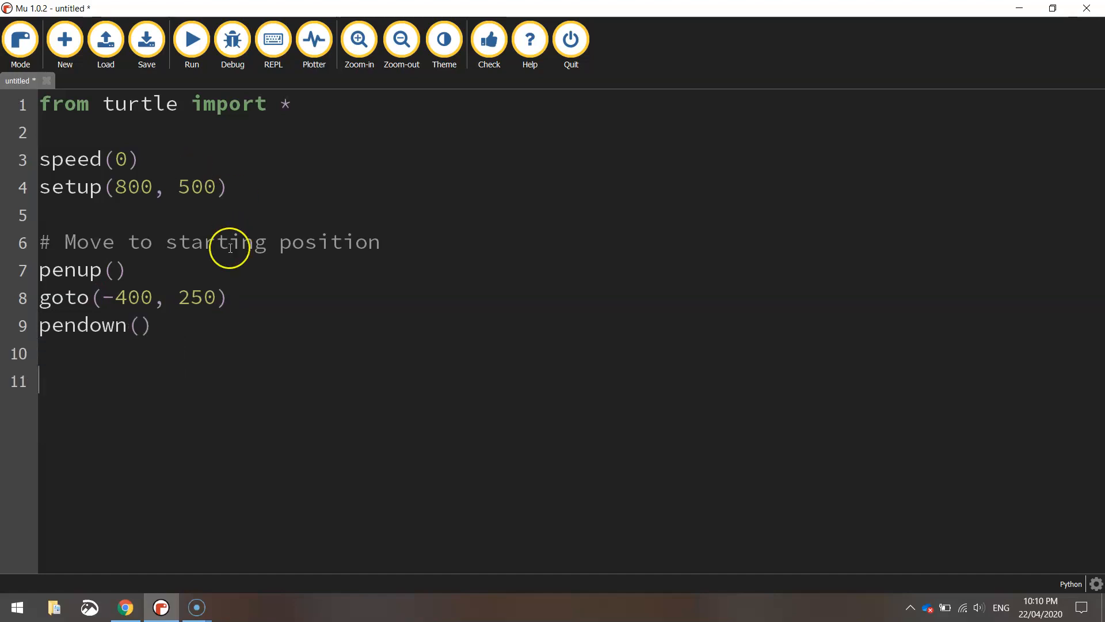
{"action": "mouse_move", "coordinate": [291, 258]}
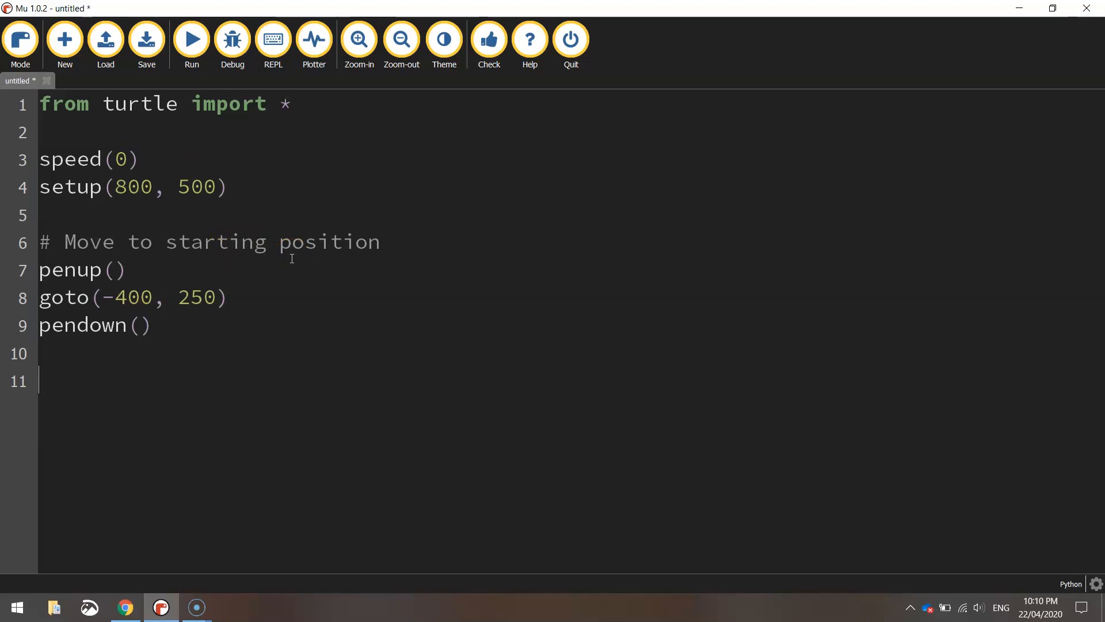
Start the green section with a comment, color("Green") and begin_fill().
{"action": "type", "text": "# Green"}
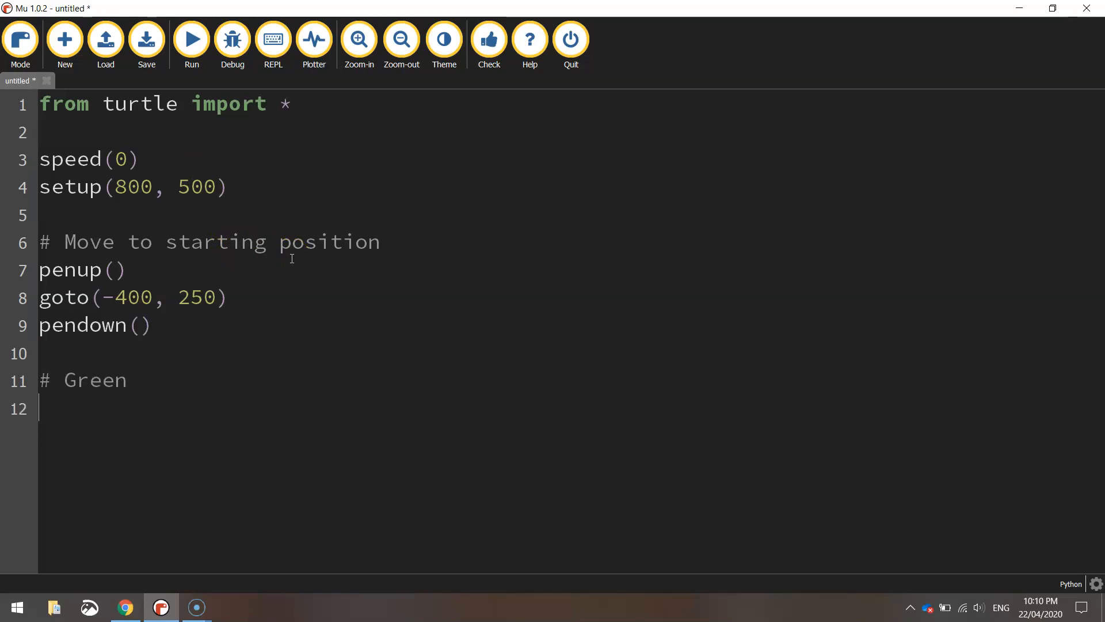
{"action": "type", "text": "color"}
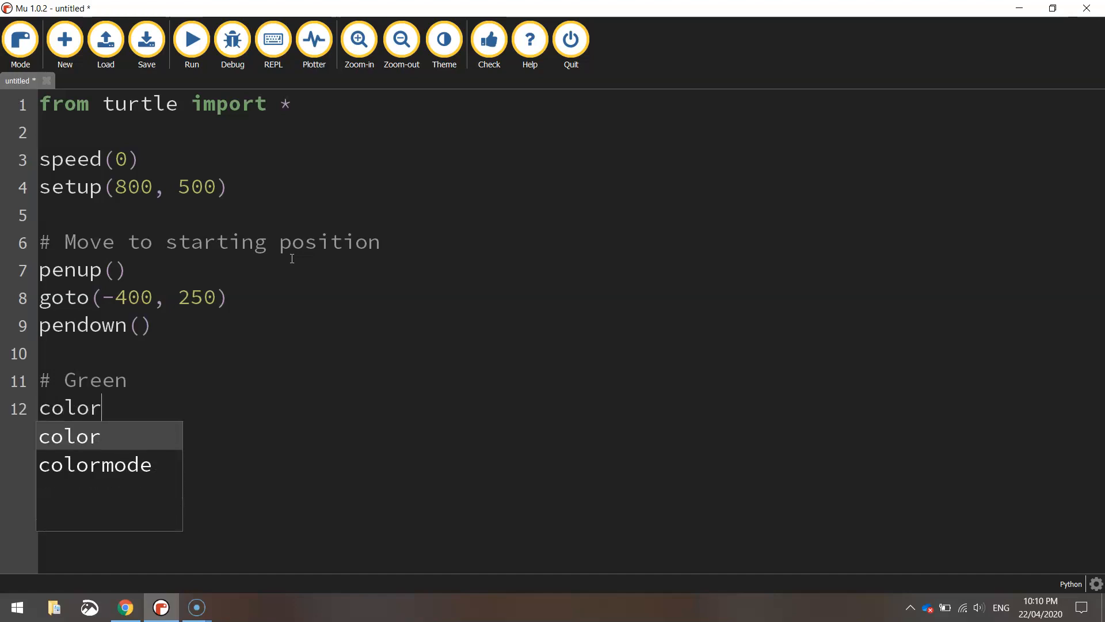
{"action": "type", "text": "(\"Gr"}
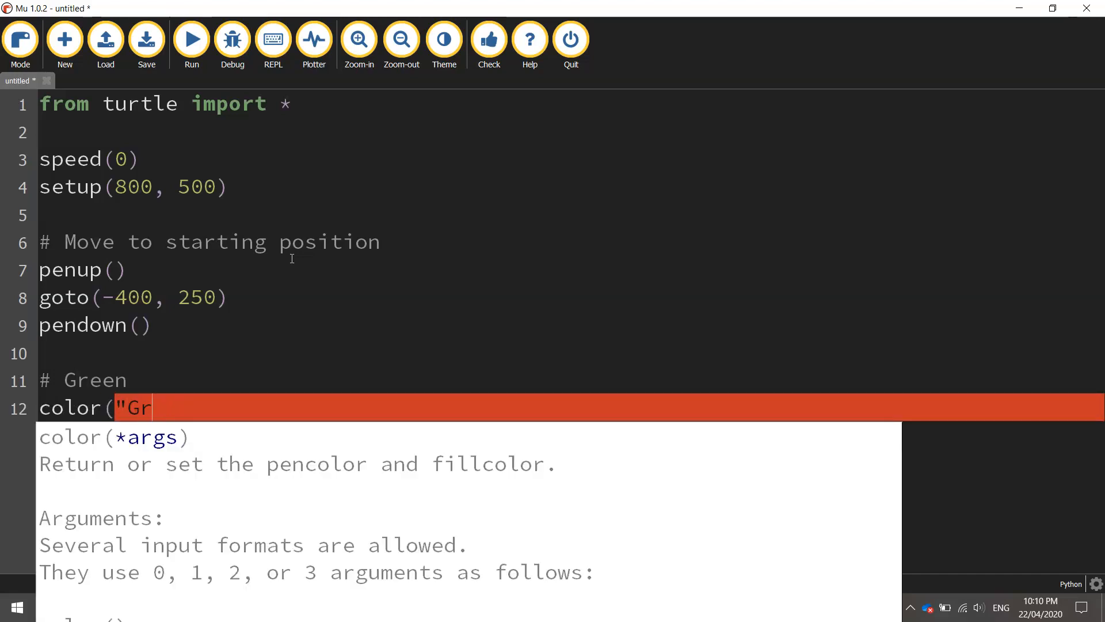
{"action": "type", "text": "een\""}
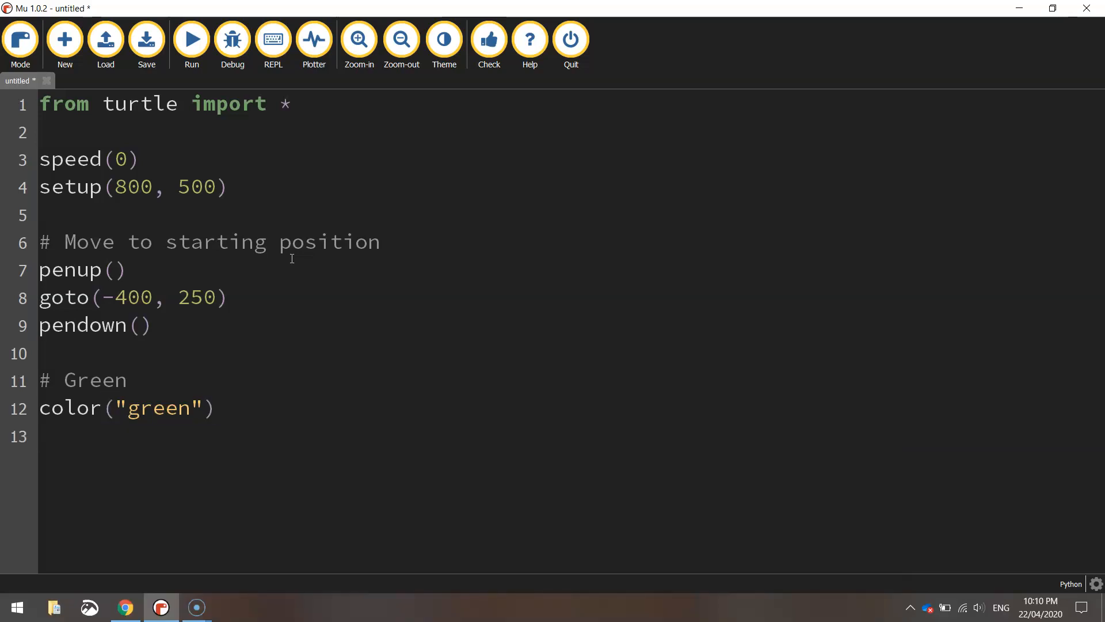
{"action": "type", "text": "begin_fill()"}
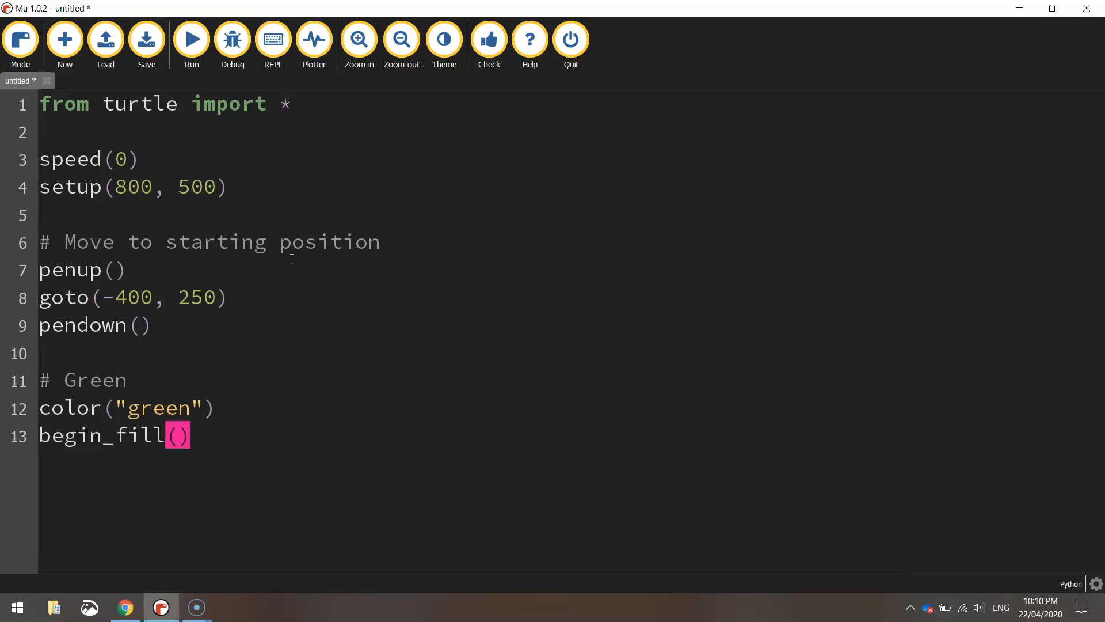
Trace the green stripe with forward(267), right(90), forward(500), right(90), forward(267), end_fill().
{"action": "type", "text": "forwa"}
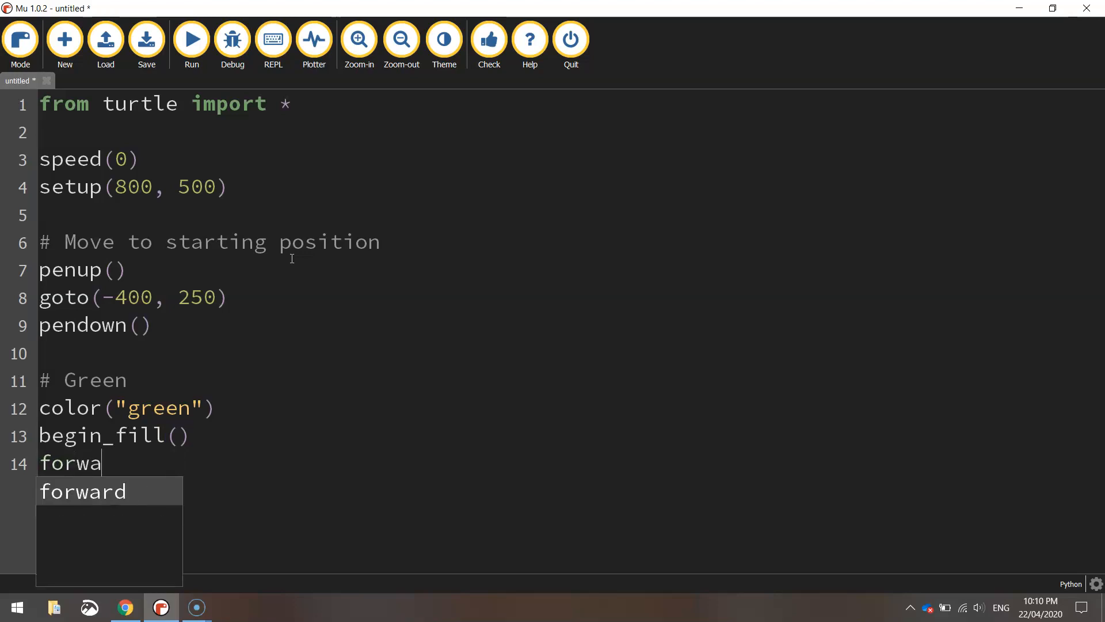
{"action": "type", "text": "rd(267"}
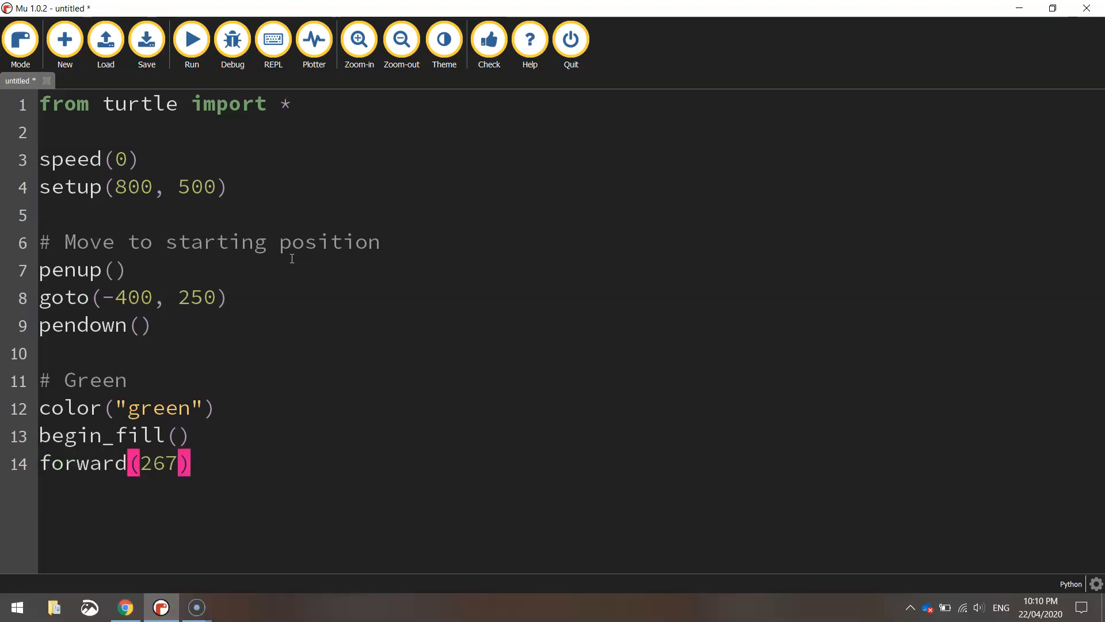
{"action": "type", "text": "right"}
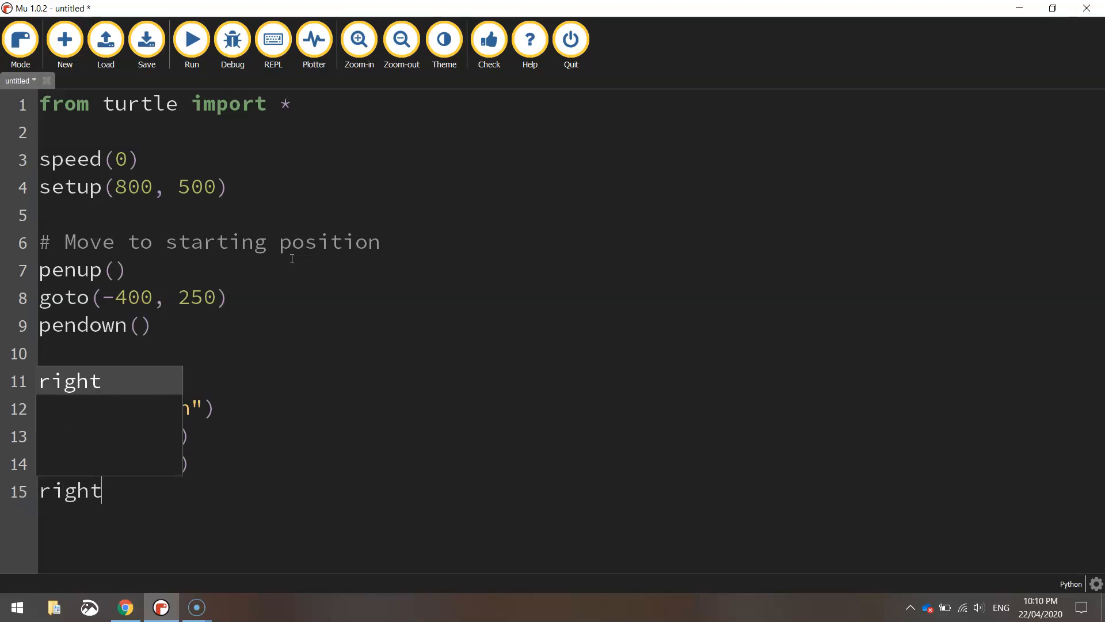
{"action": "type", "text": "(90)"}
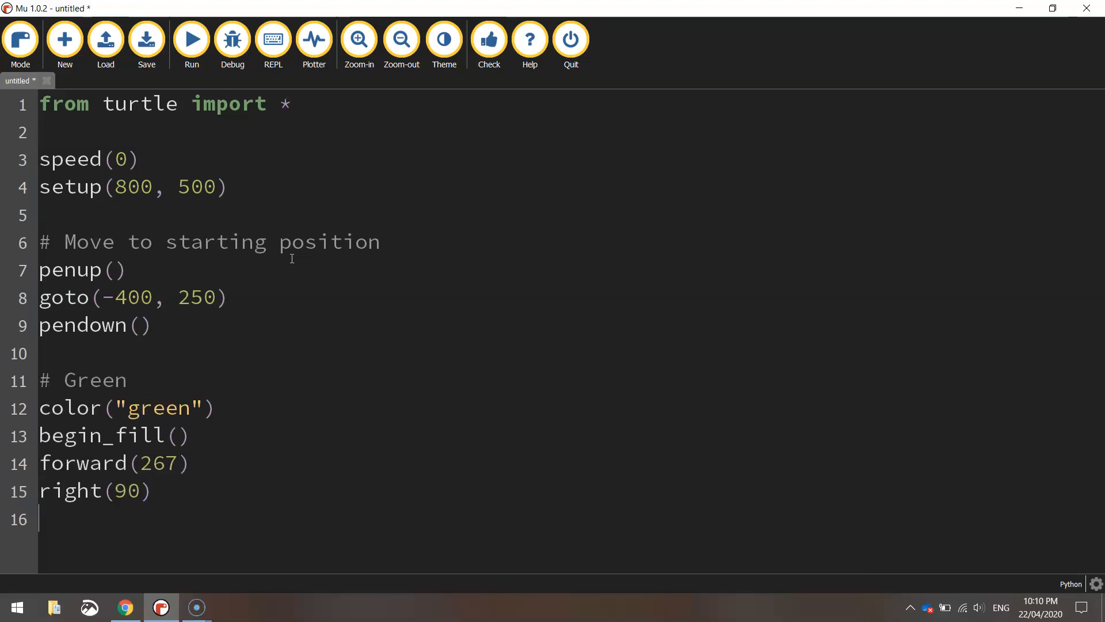
{"action": "type", "text": "forward(500"}
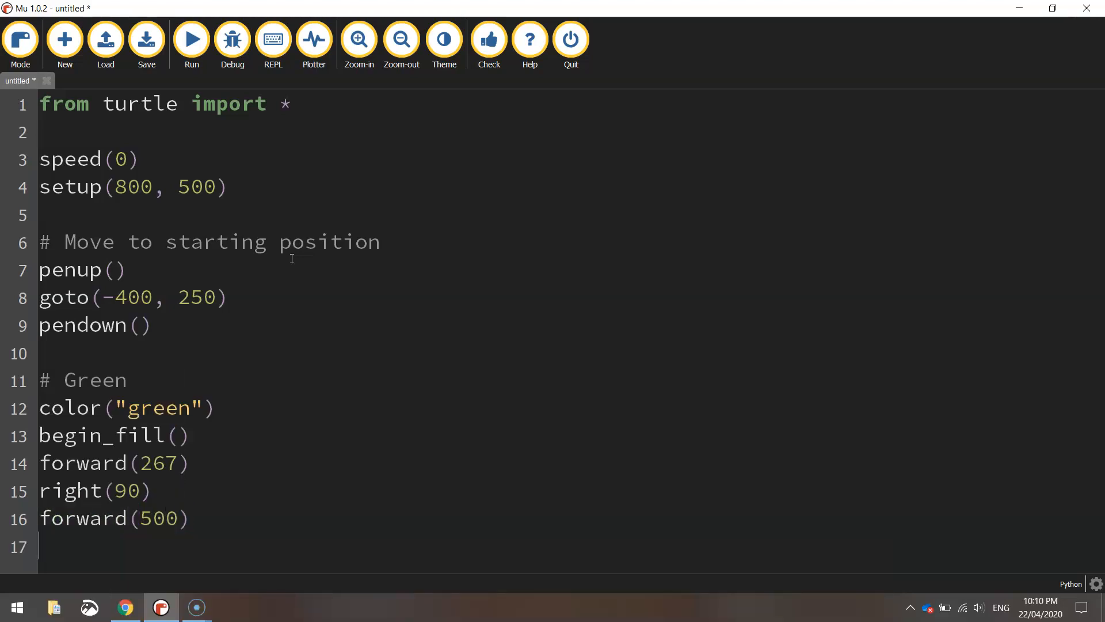
{"action": "type", "text": "right(90)"}
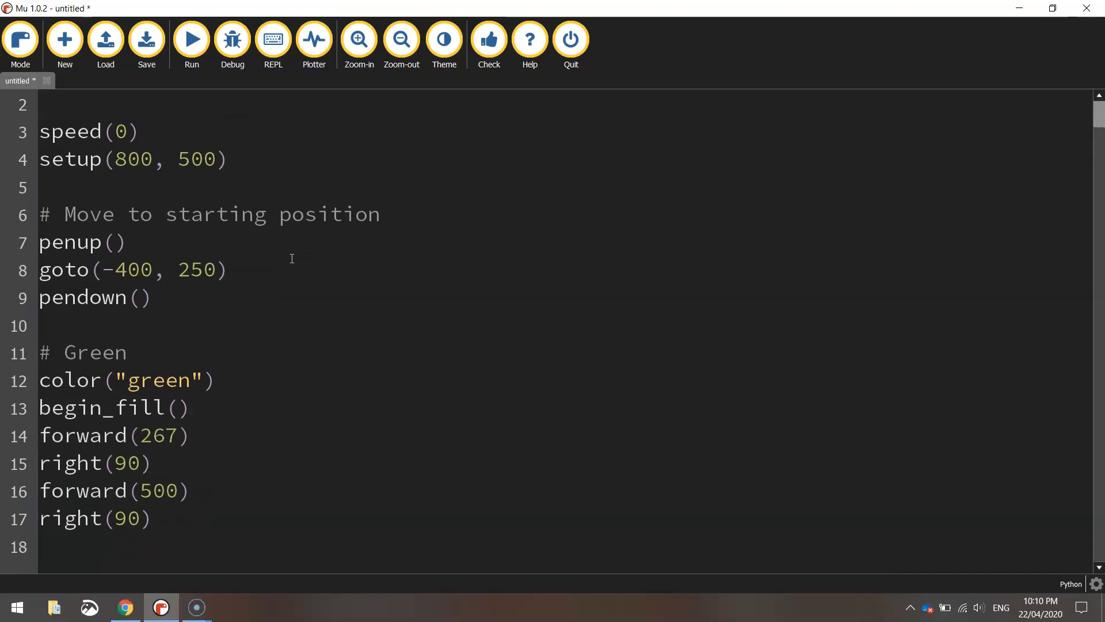
{"action": "type", "text": "forward(267"}
{"action": "type", "text": "end_fill()"}
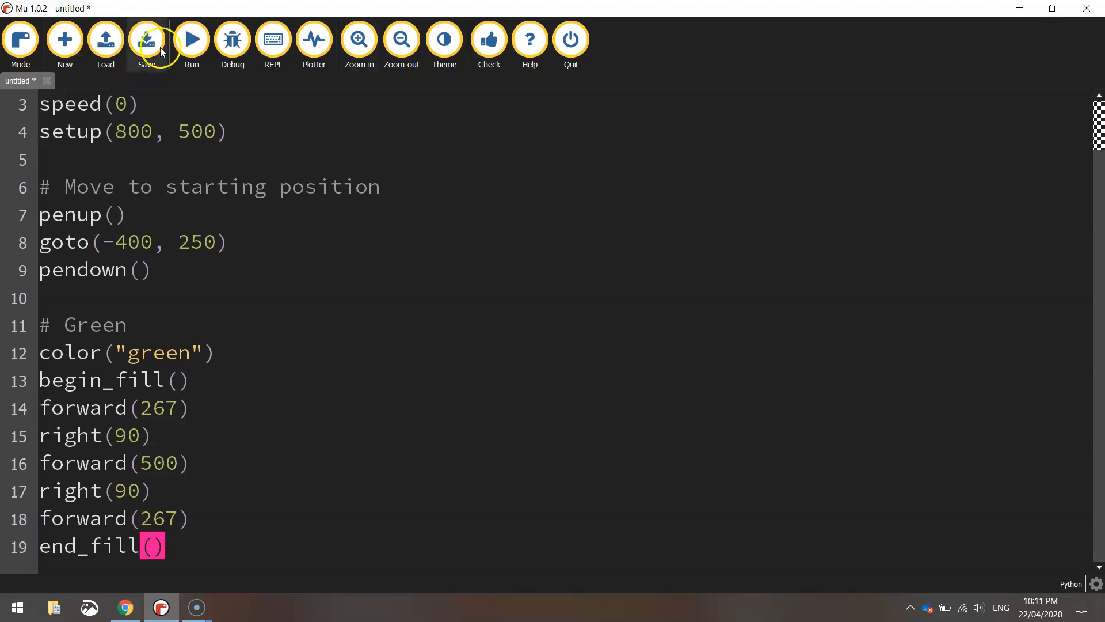
Save the script as 'Irish Flag'.
{"action": "left_click", "coordinate": [146, 39]}
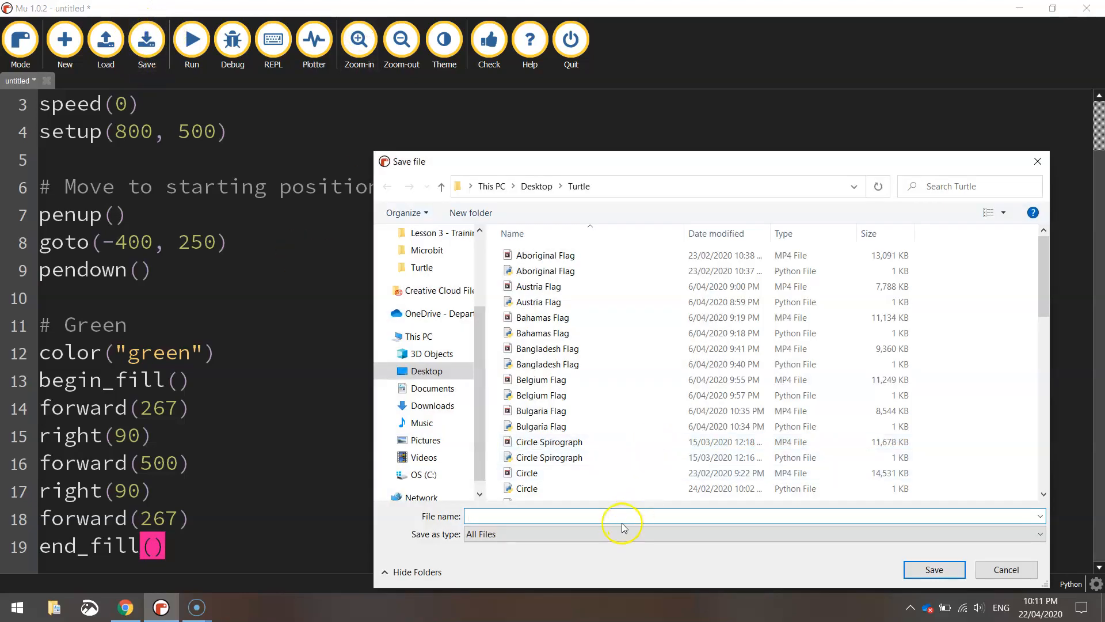
{"action": "type", "text": "Irish Flag"}
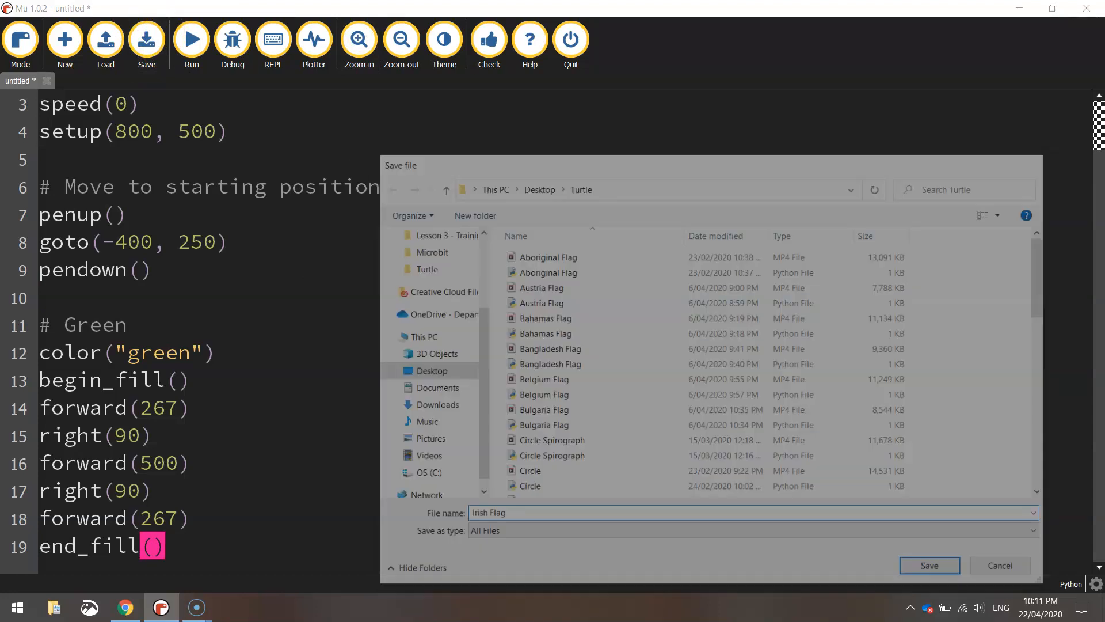
{"action": "left_click", "coordinate": [929, 565]}
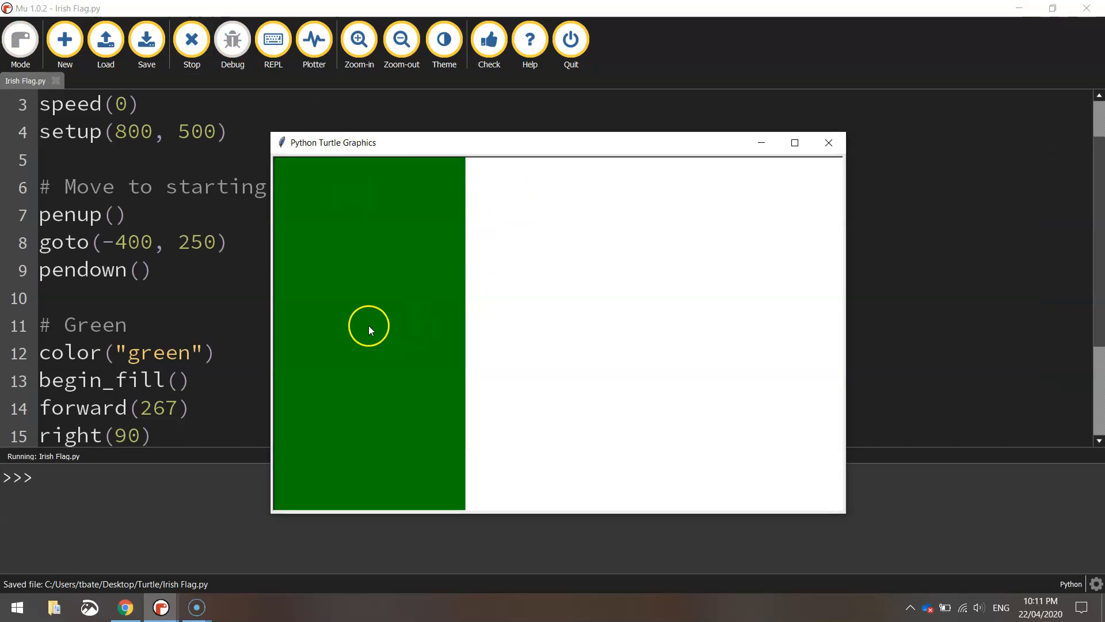
{"action": "mouse_move", "coordinate": [396, 293]}
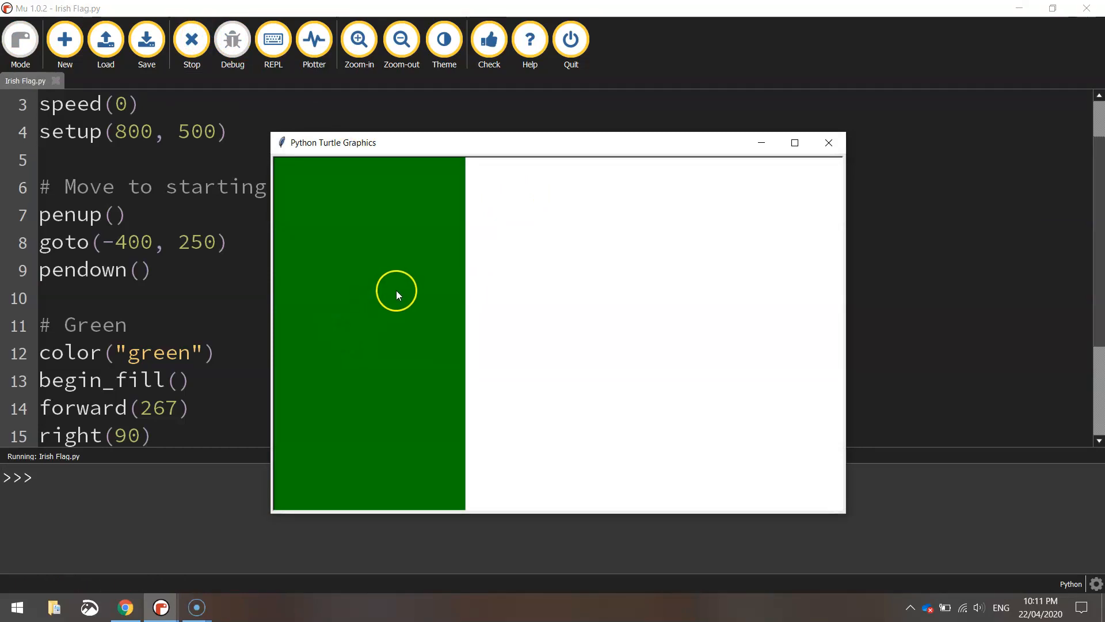
{"action": "mouse_move", "coordinate": [467, 180]}
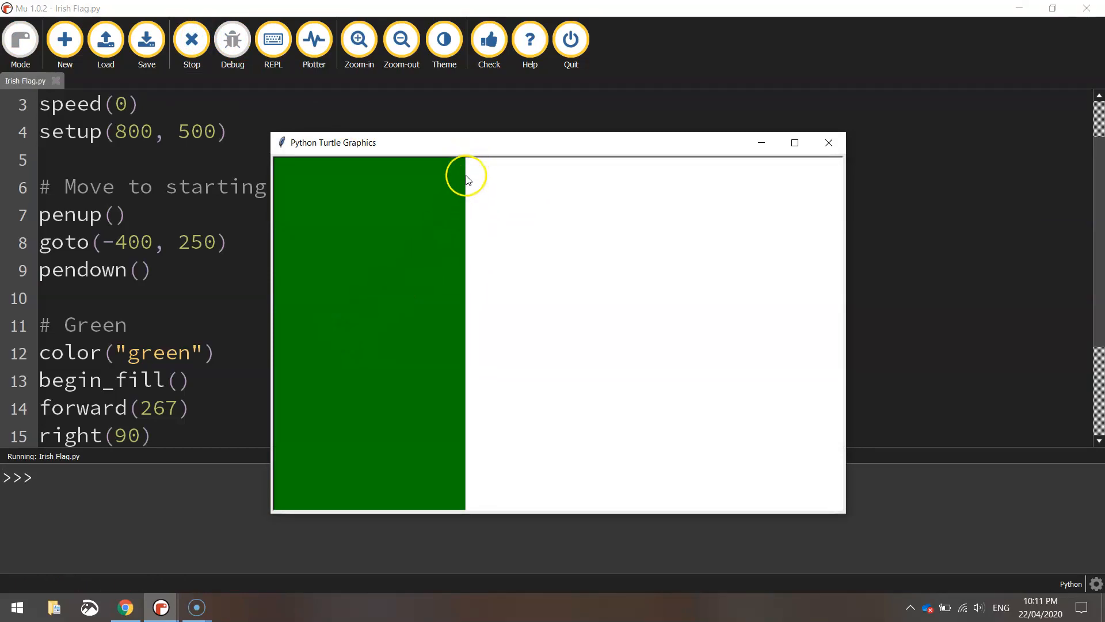
{"action": "mouse_move", "coordinate": [668, 424]}
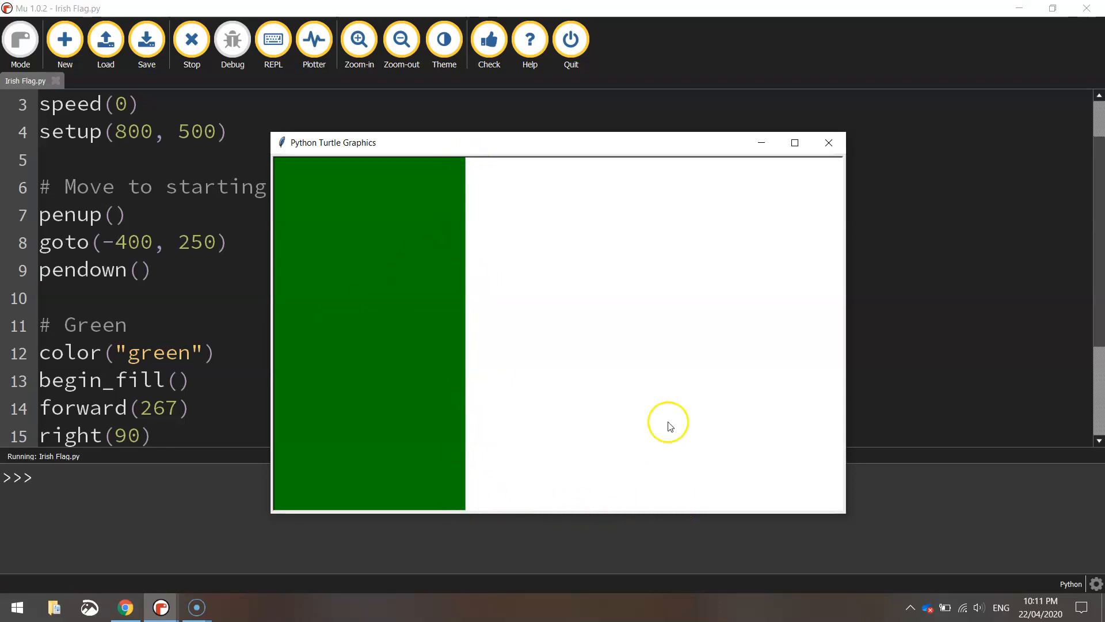
{"action": "mouse_move", "coordinate": [471, 167]}
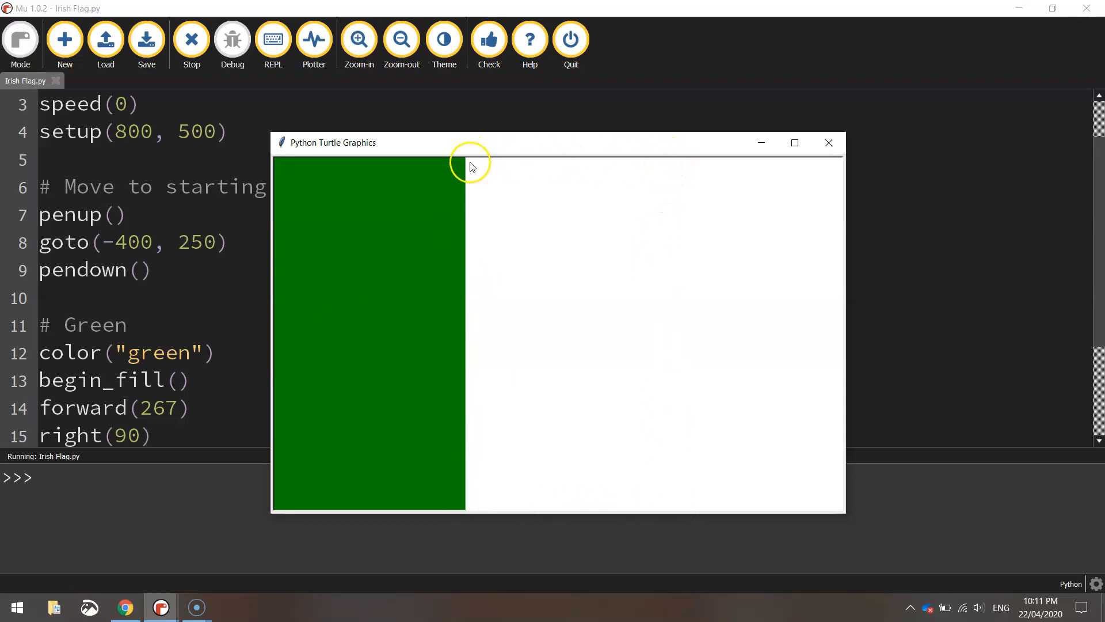
{"action": "mouse_move", "coordinate": [549, 236]}
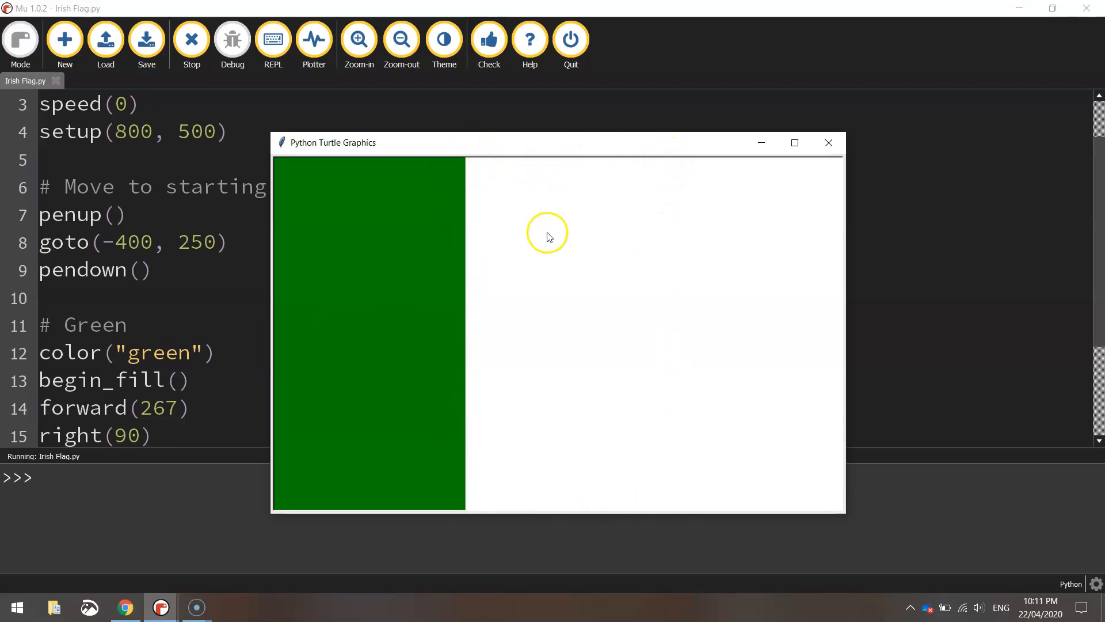
{"action": "mouse_move", "coordinate": [718, 209]}
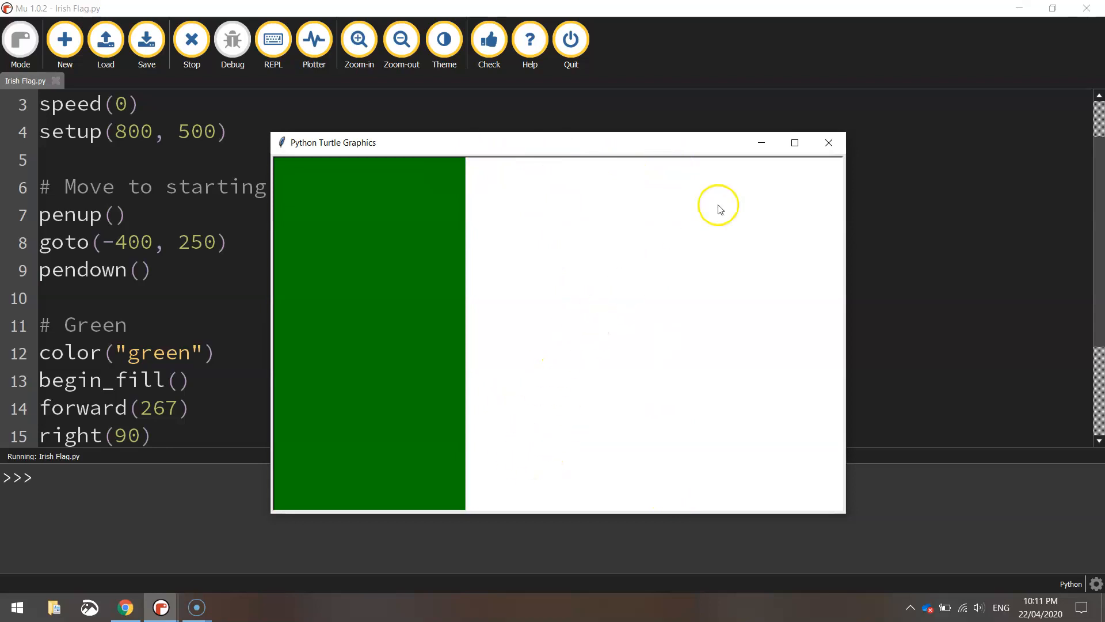
{"action": "mouse_move", "coordinate": [828, 142]}
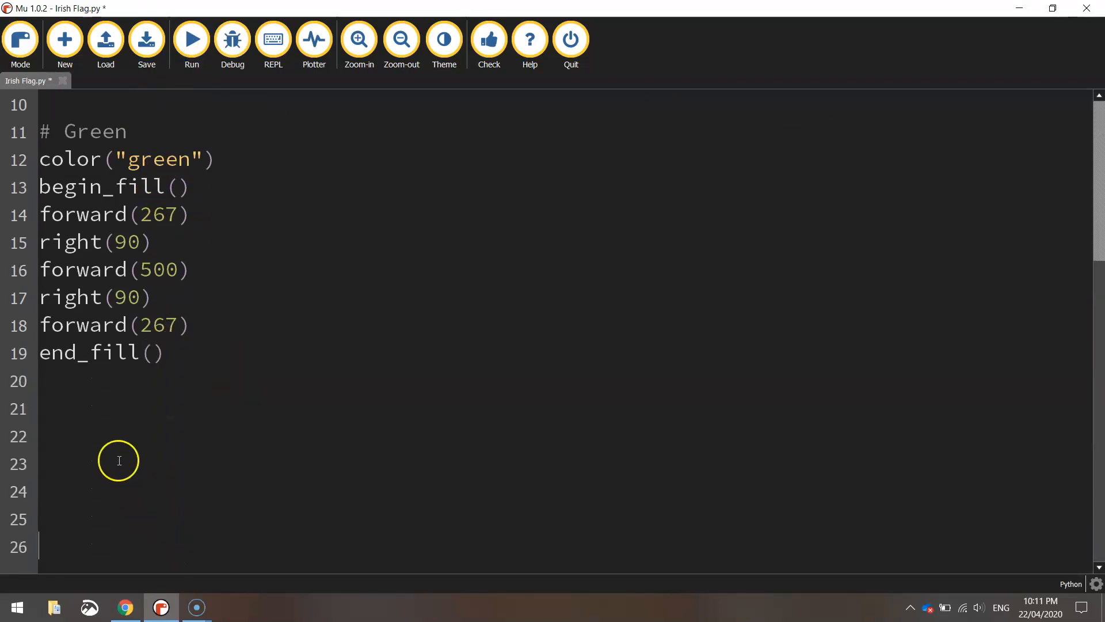
Save, then add right(180) and forward(267) below the green stripe code.
{"action": "scroll", "scroll_direction": "down", "scroll_amount": 3}
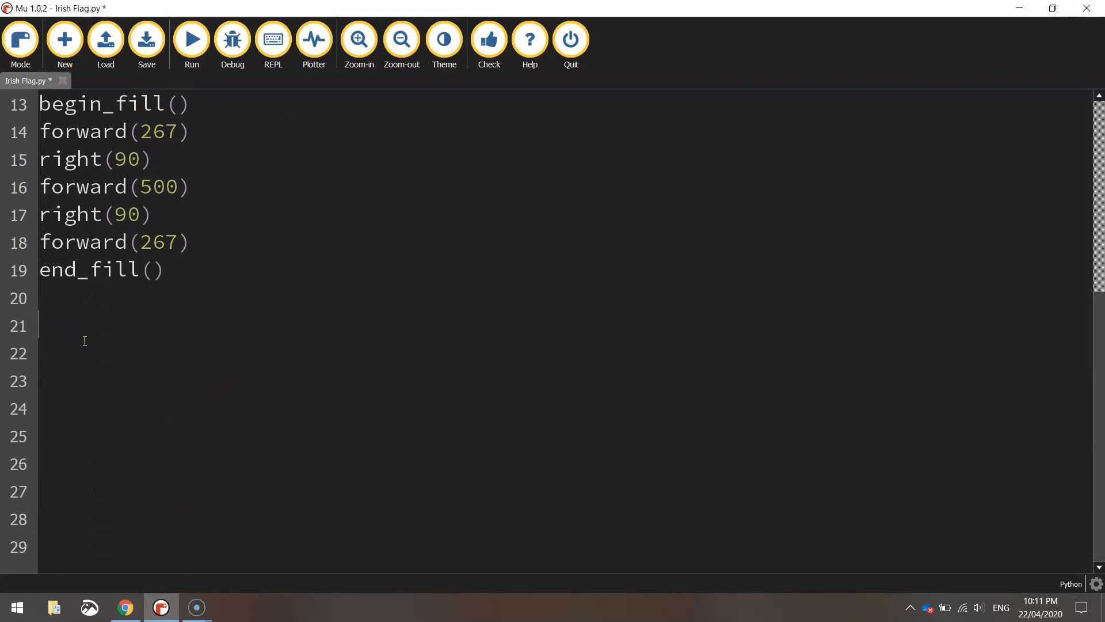
{"action": "left_click", "coordinate": [146, 38]}
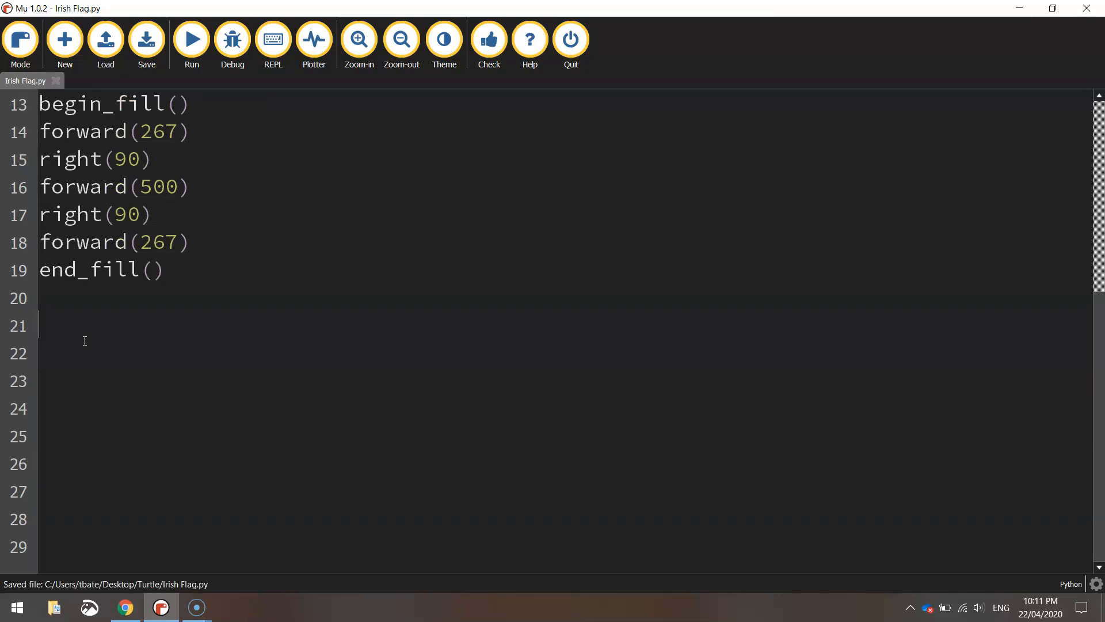
{"action": "type", "text": "right("}
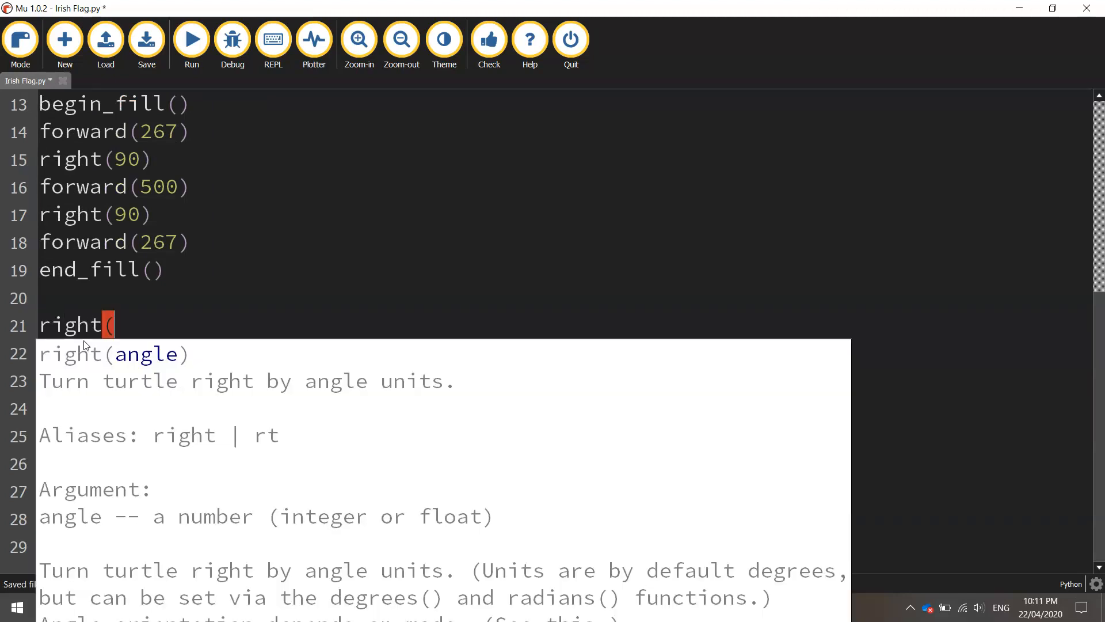
{"action": "type", "text": "180)"}
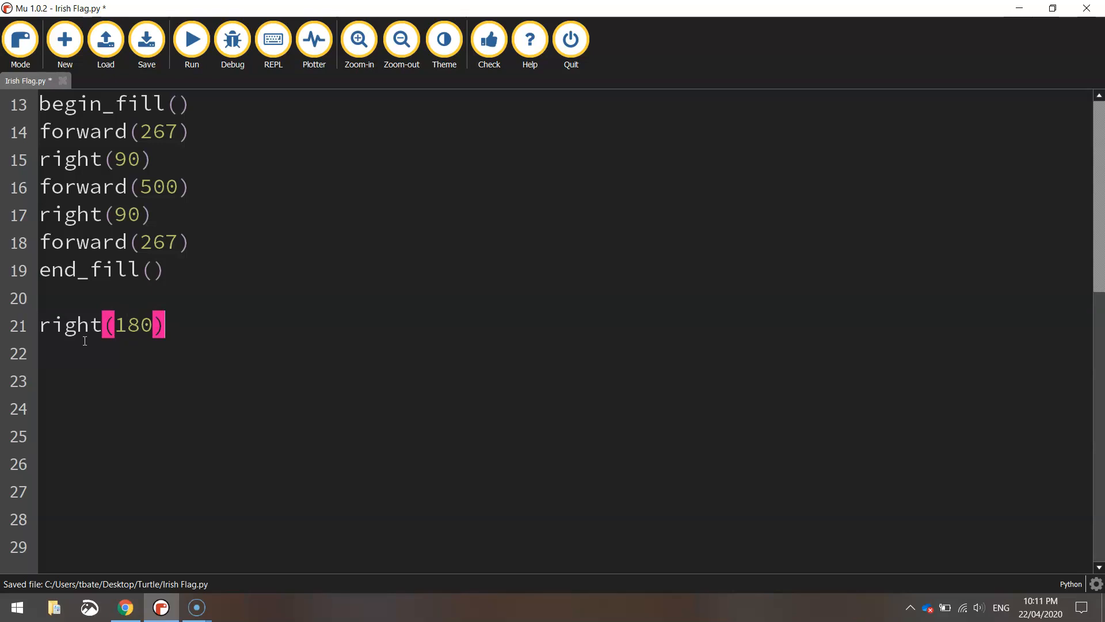
{"action": "type", "text": "forward"}
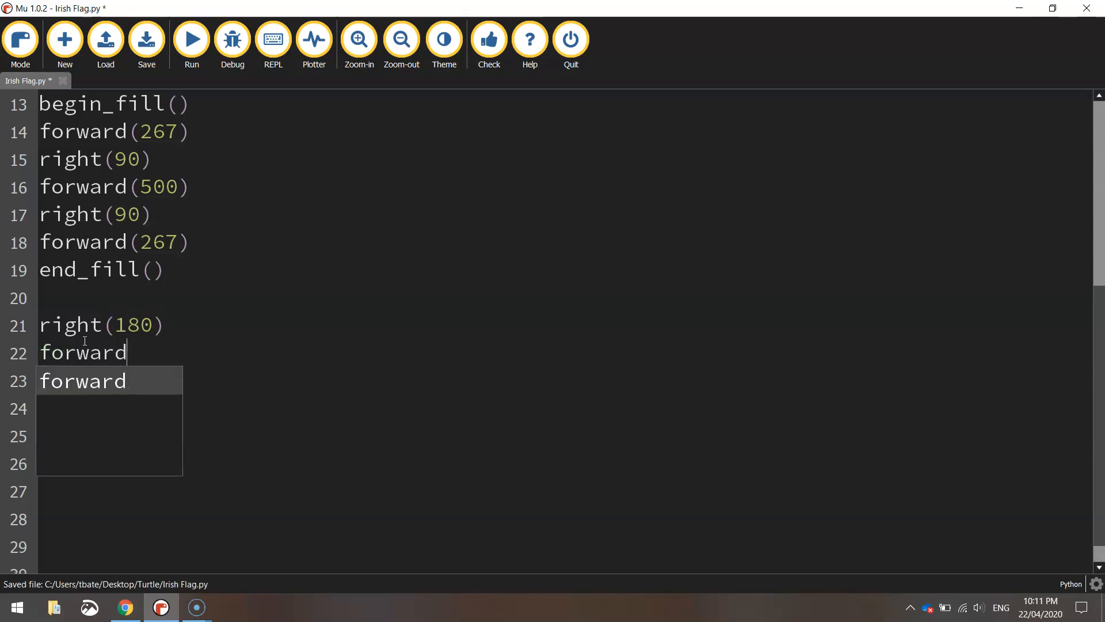
{"action": "type", "text": "(267)"}
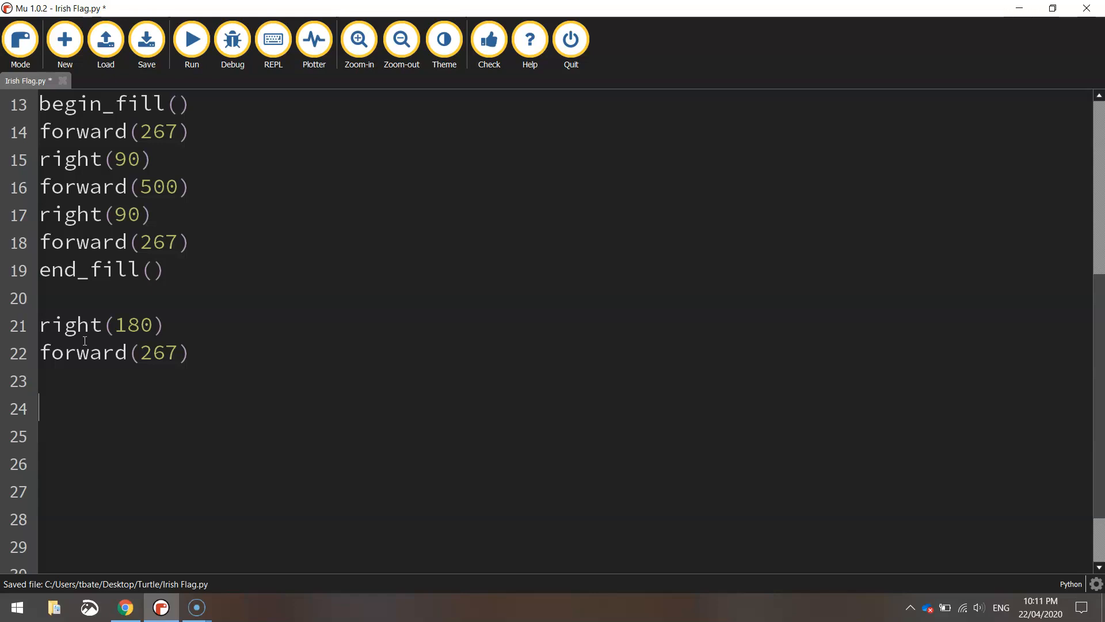
Begin the '# White' section: color("White"), begin_fill(), left(90), forward, right(90).
{"action": "type", "text": "# White"}
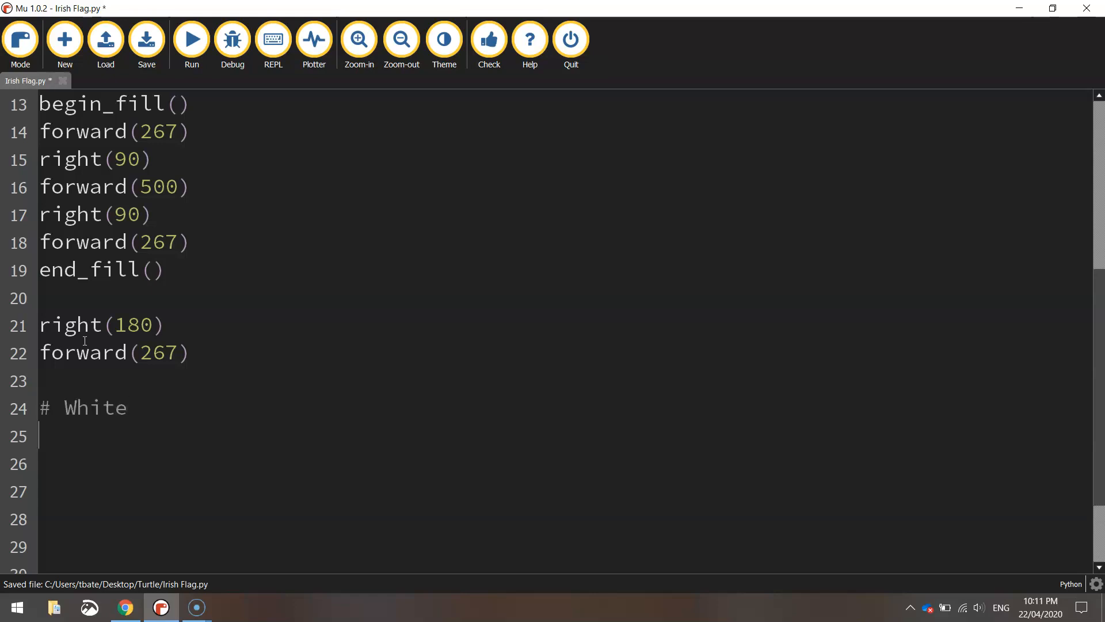
{"action": "type", "text": "color(\"w"}
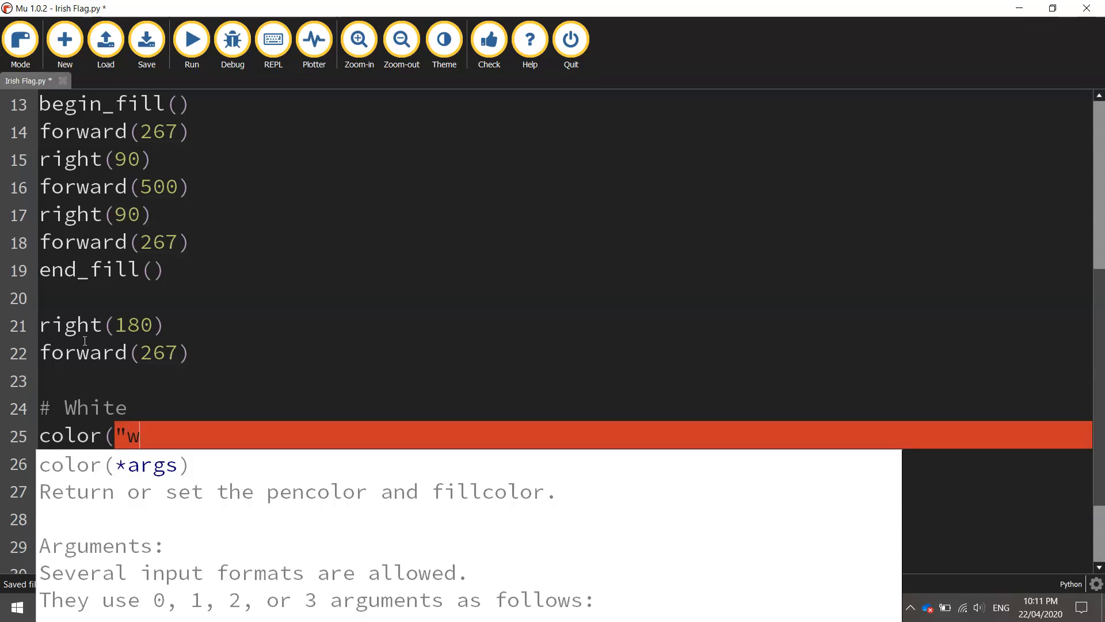
{"action": "type", "text": "hite\")"}
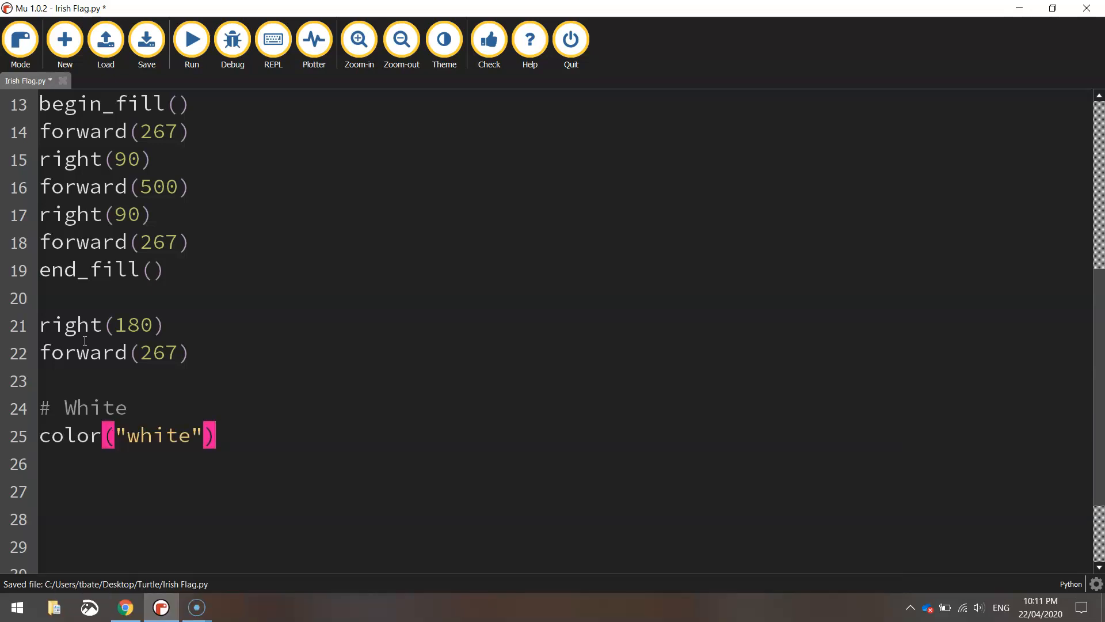
{"action": "type", "text": "b"}
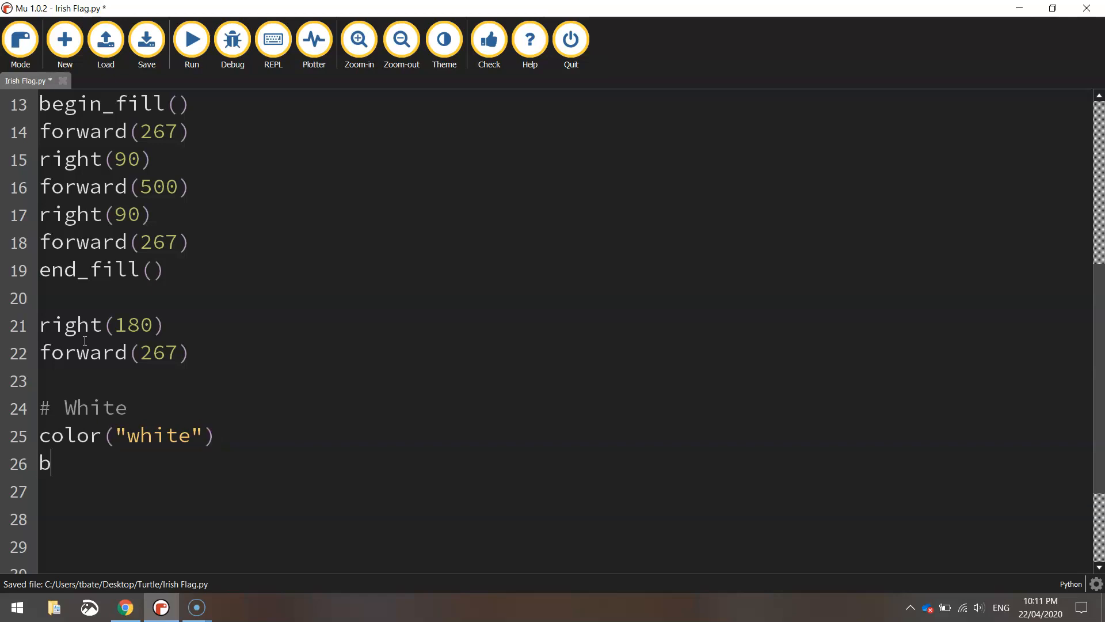
{"action": "type", "text": "egin_fill()"}
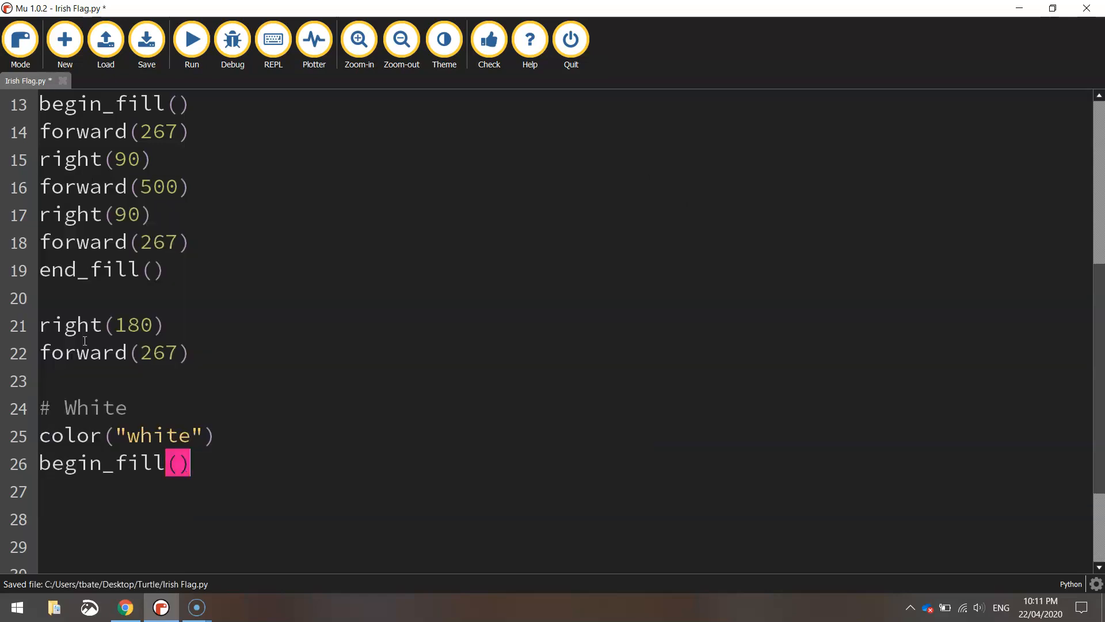
{"action": "type", "text": "left(90)"}
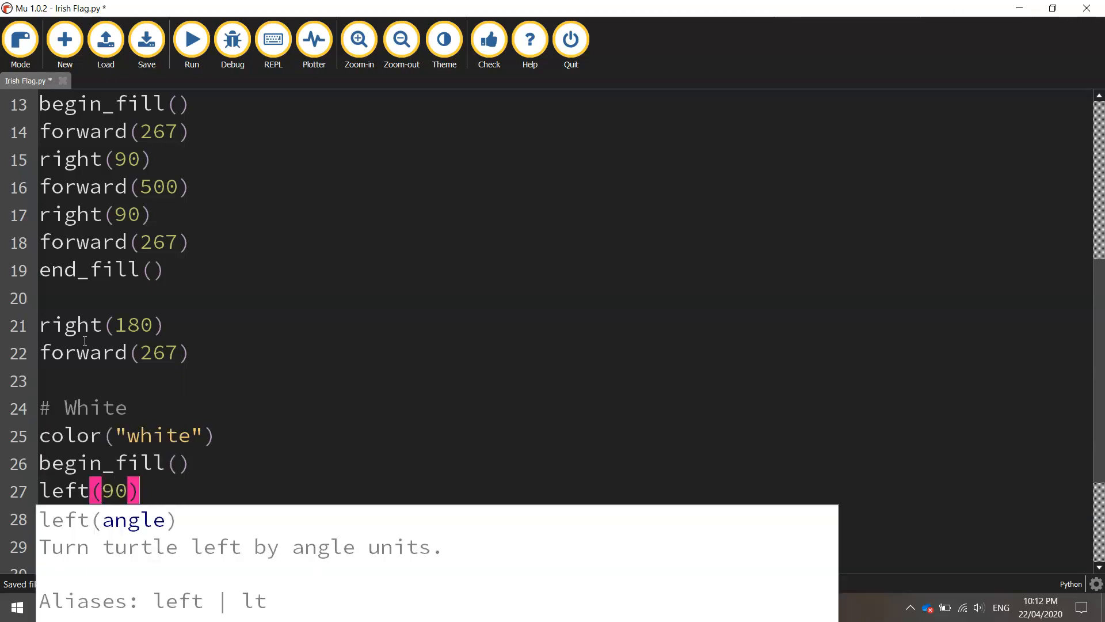
{"action": "type", "text": "forward(500)"}
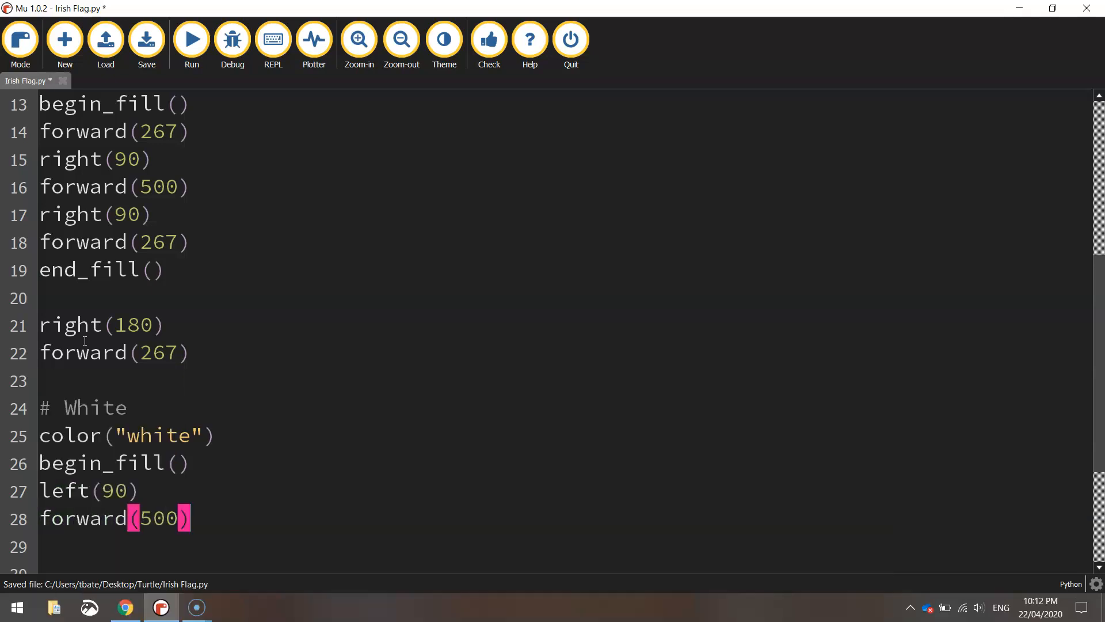
{"action": "type", "text": "r"}
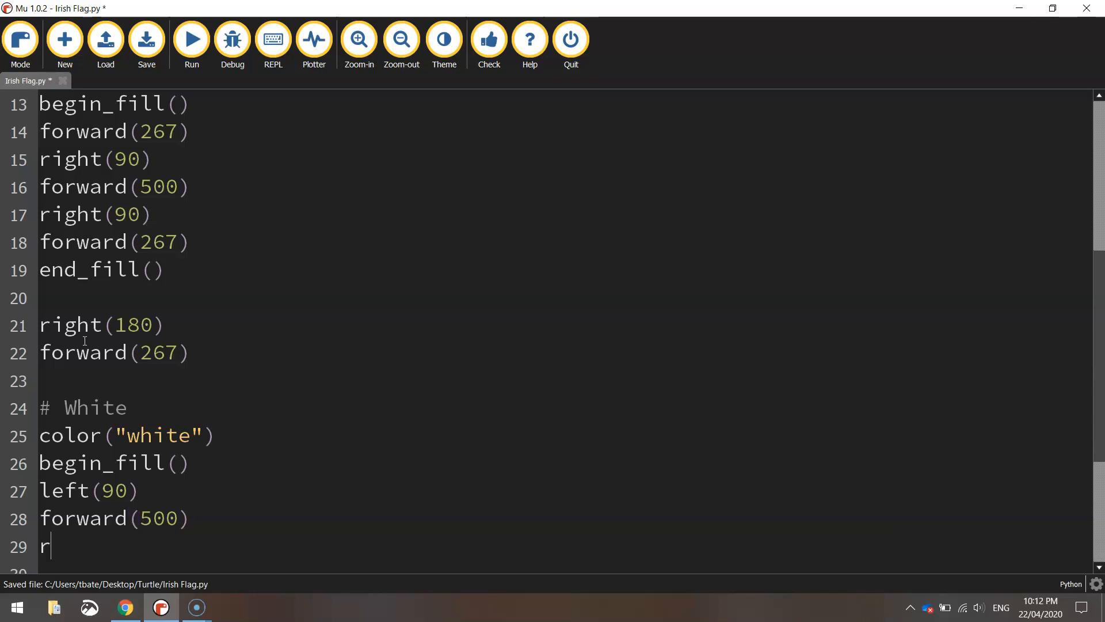
{"action": "type", "text": "ight(90)"}
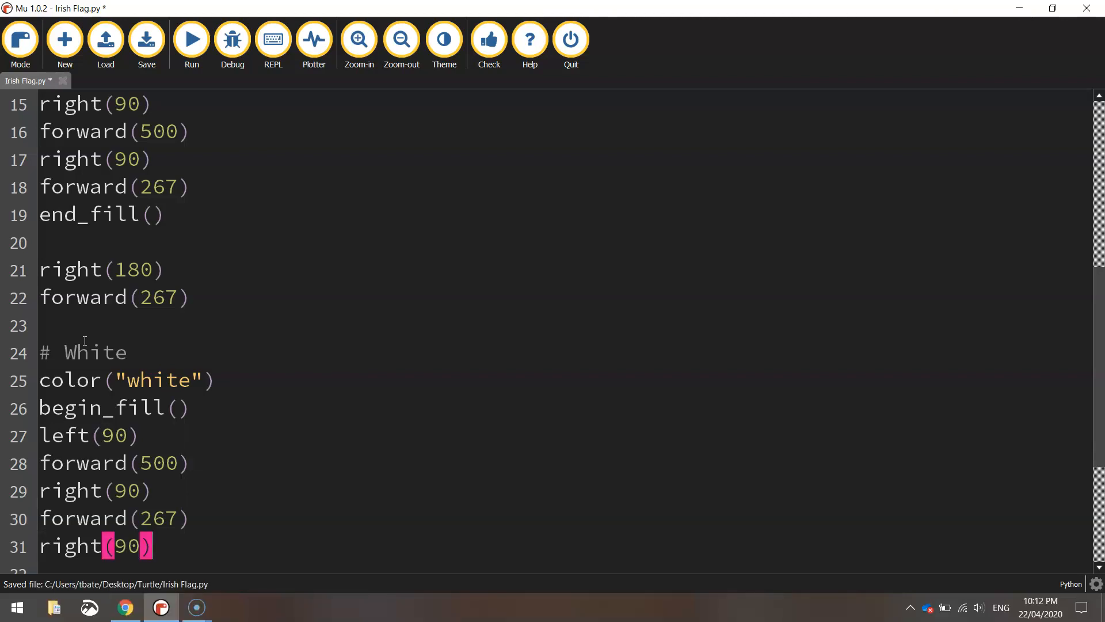
Finish the white stripe with forward(500) and end_fill(), add left(90) and '# Orange', then save.
{"action": "type", "text": "forward(500)"}
{"action": "type", "text": "end()"}
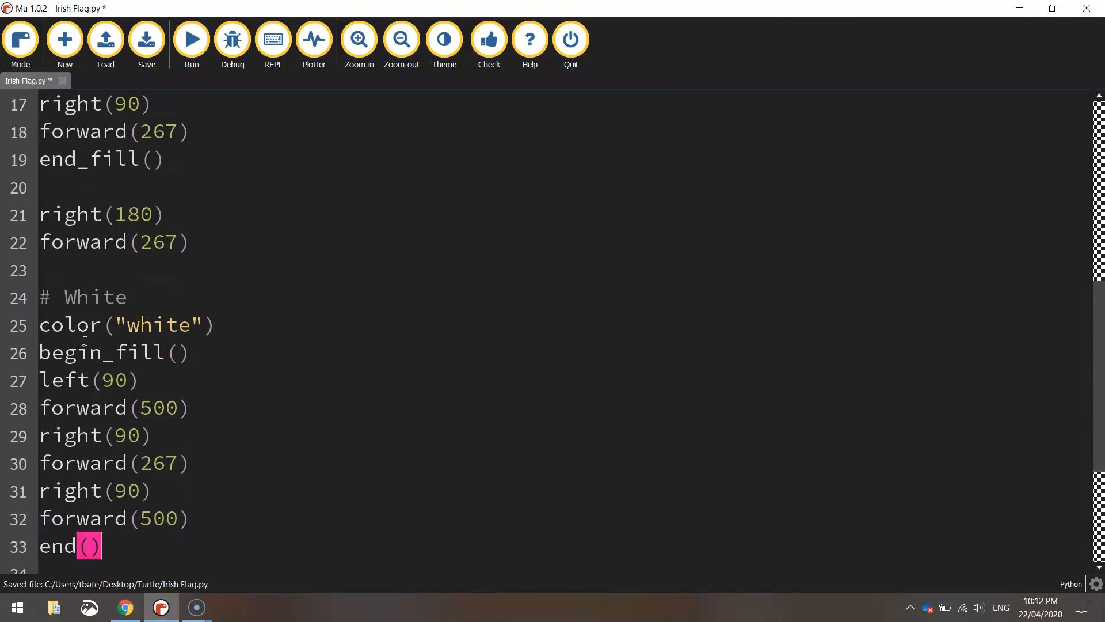
{"action": "key", "text": "Backspace"}
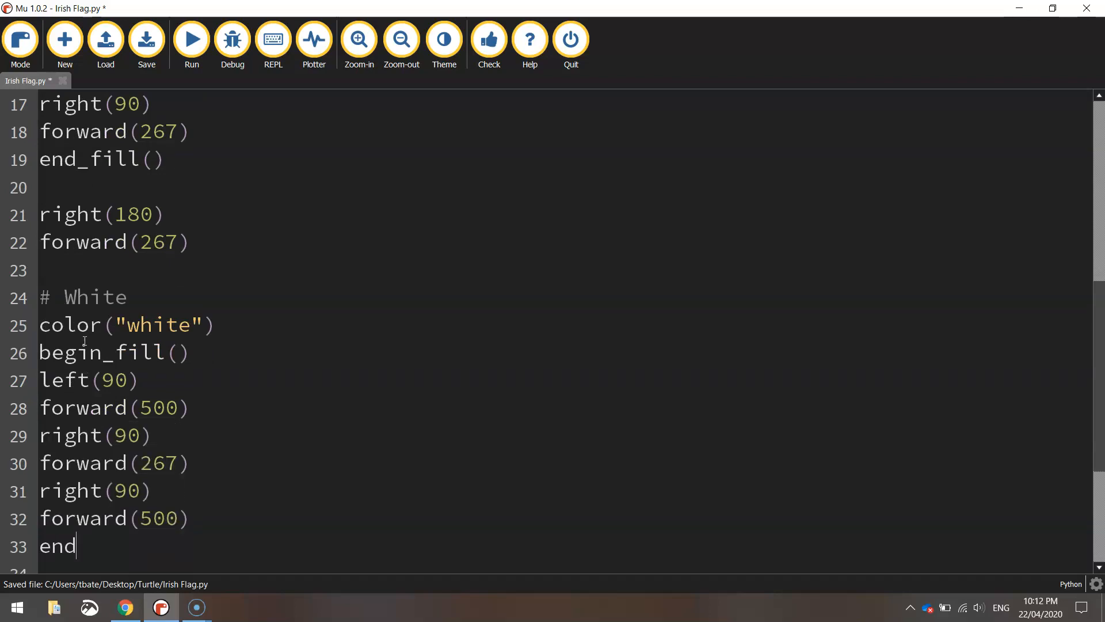
{"action": "type", "text": "_fill()"}
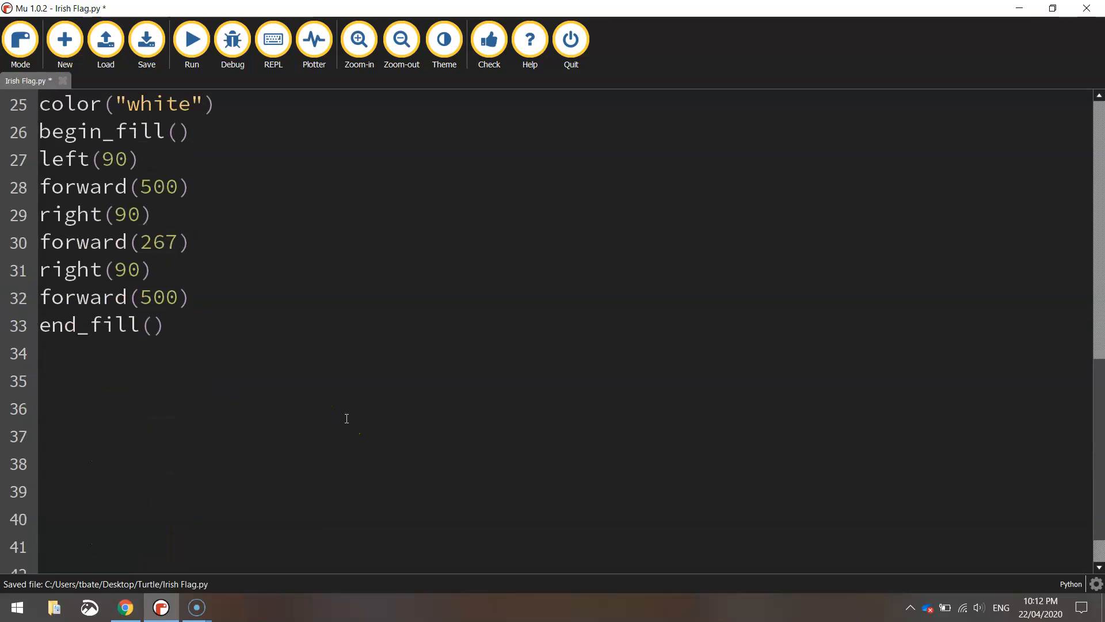
{"action": "type", "text": "left("}
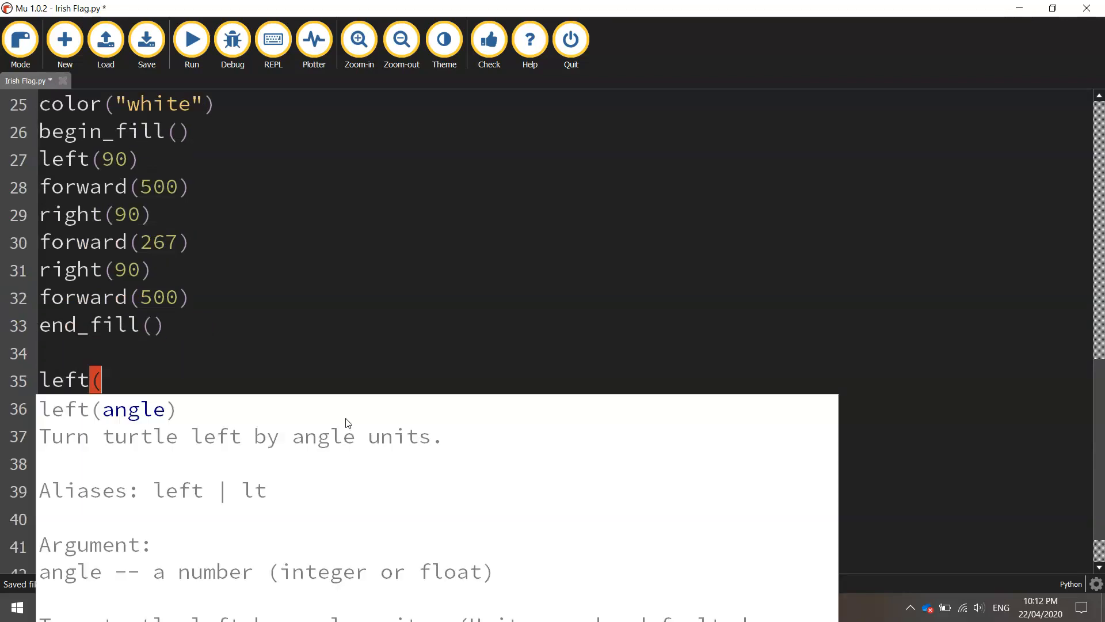
{"action": "type", "text": "90)"}
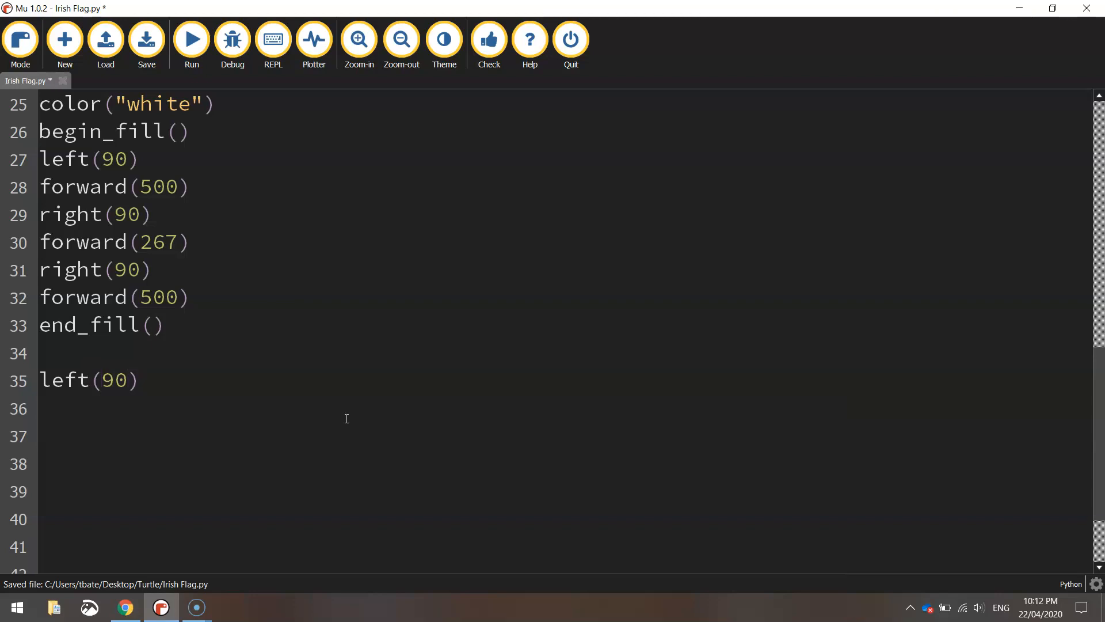
{"action": "type", "text": "# Orange"}
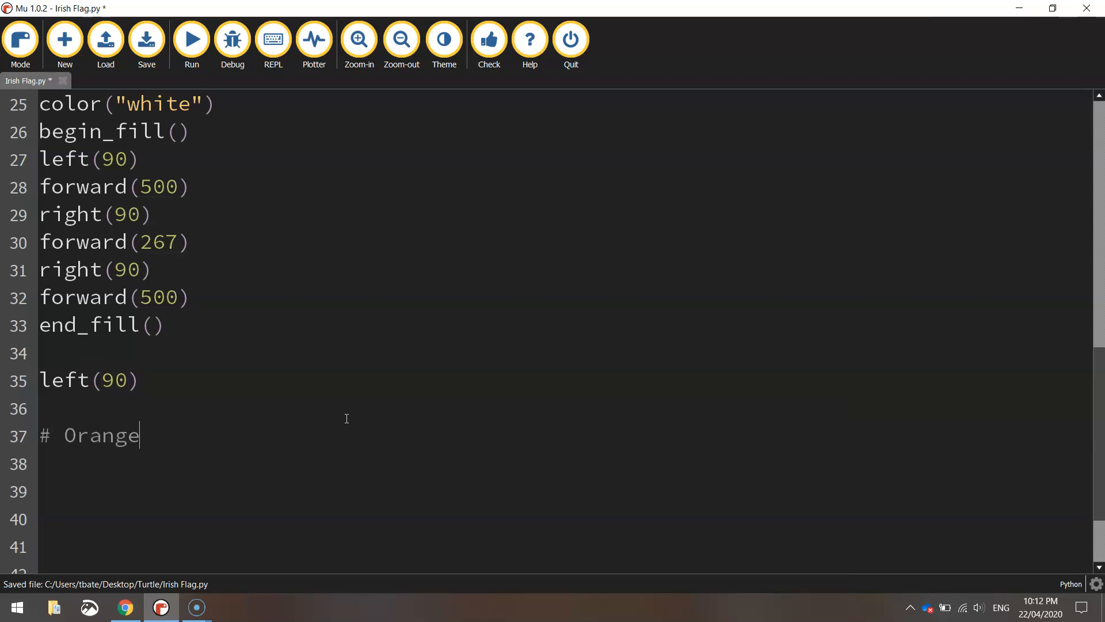
{"action": "left_click", "coordinate": [146, 39]}
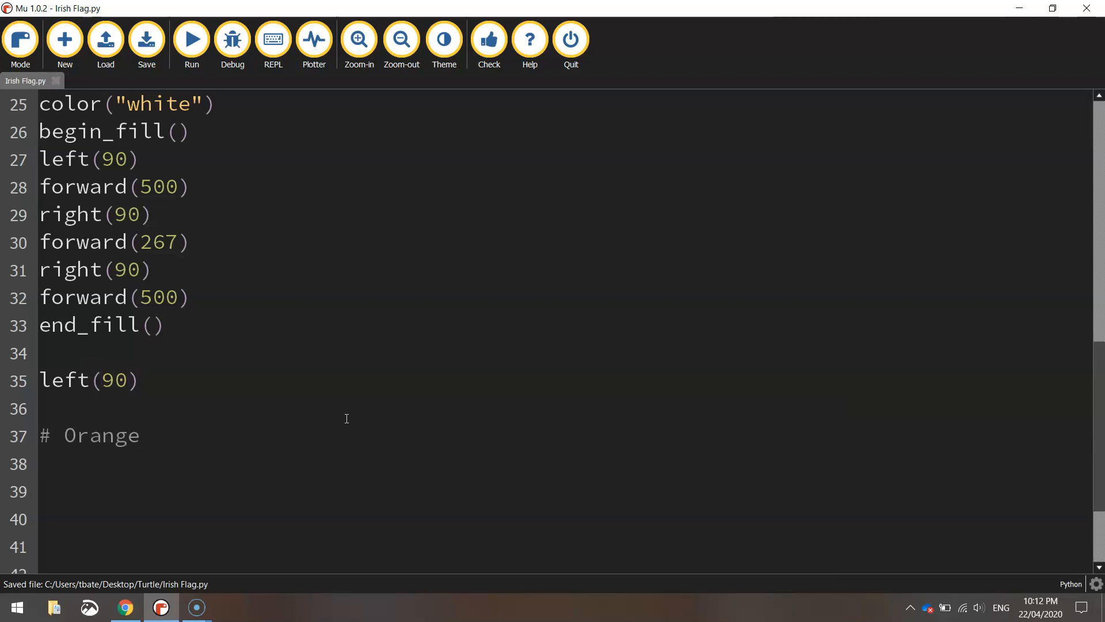
Start the orange stripe with color("orange"), begin_fill(), forward(267) and a left turn, then save.
{"action": "type", "text": "color(\"o"}
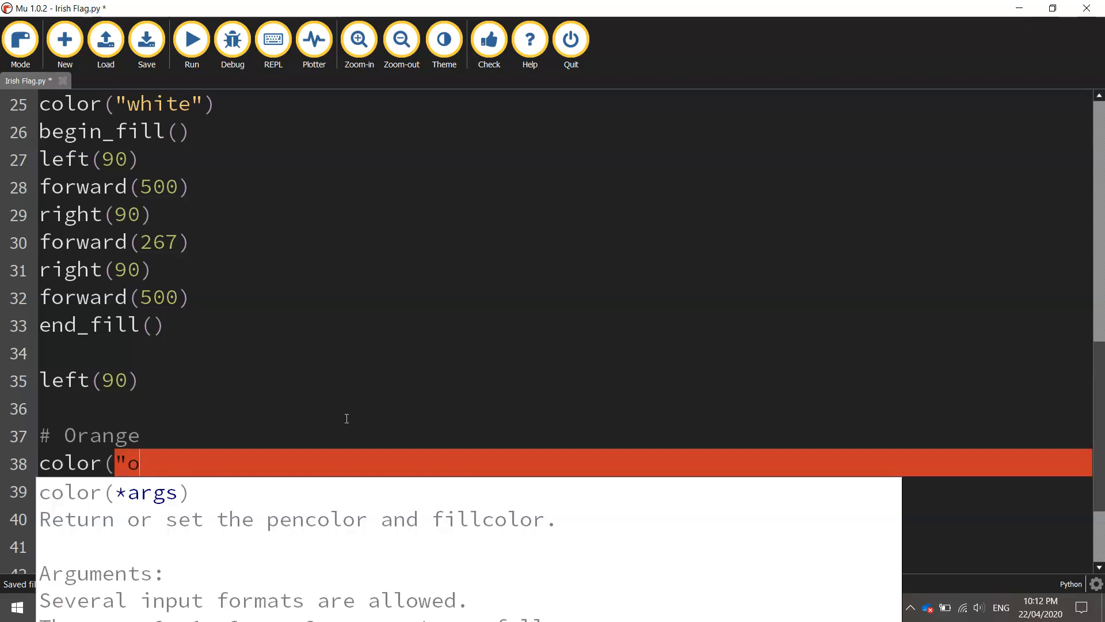
{"action": "type", "text": "range\")"}
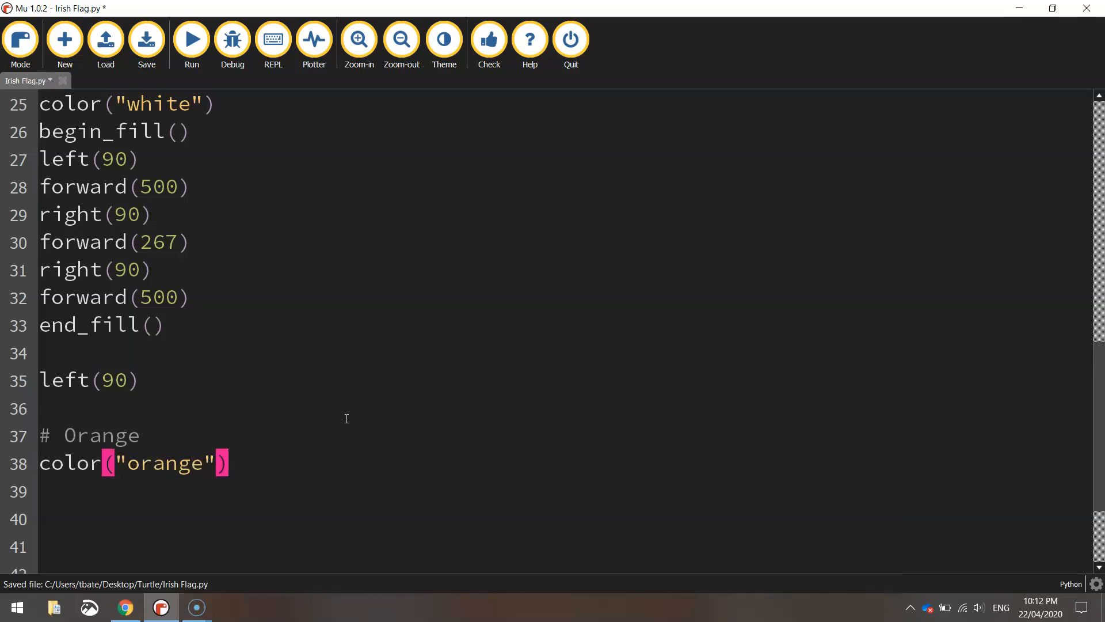
{"action": "type", "text": "begin_fill("}
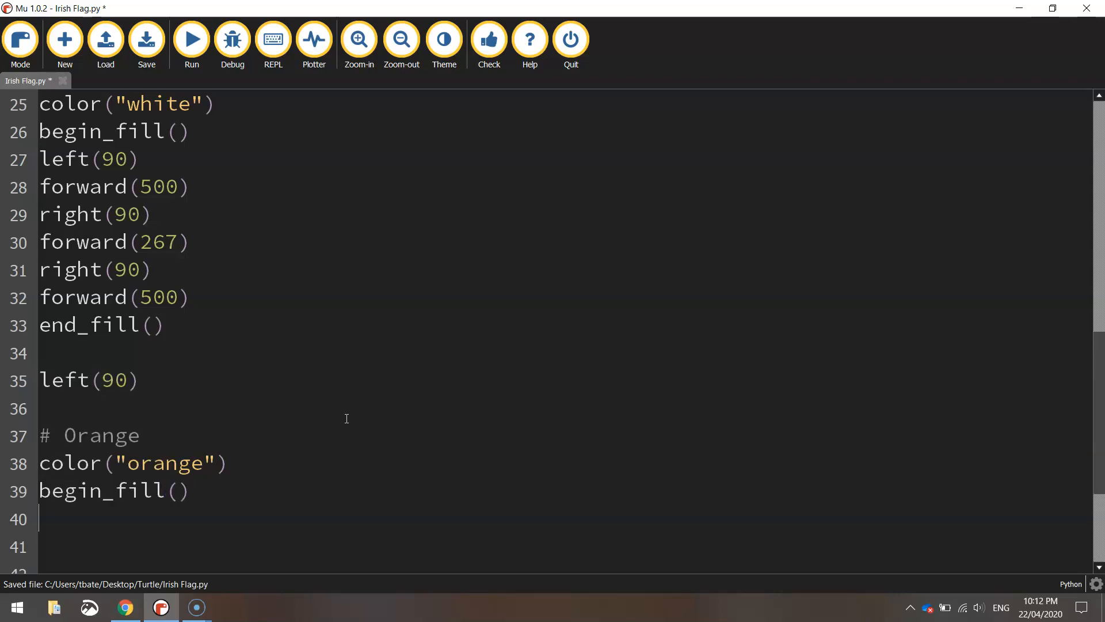
{"action": "type", "text": "forward"}
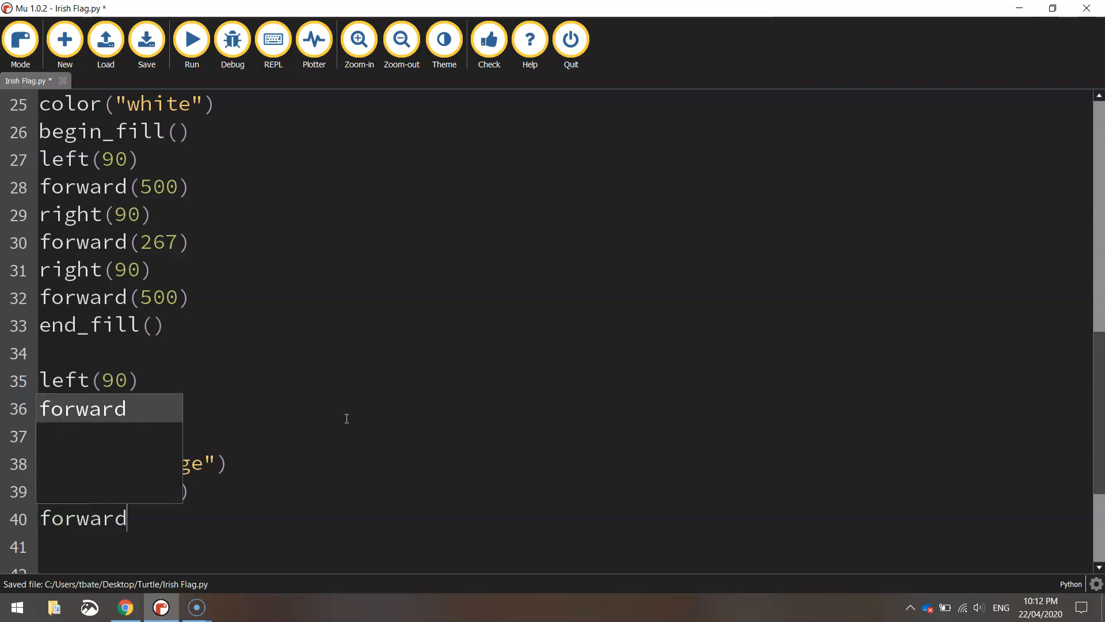
{"action": "type", "text": "(267)"}
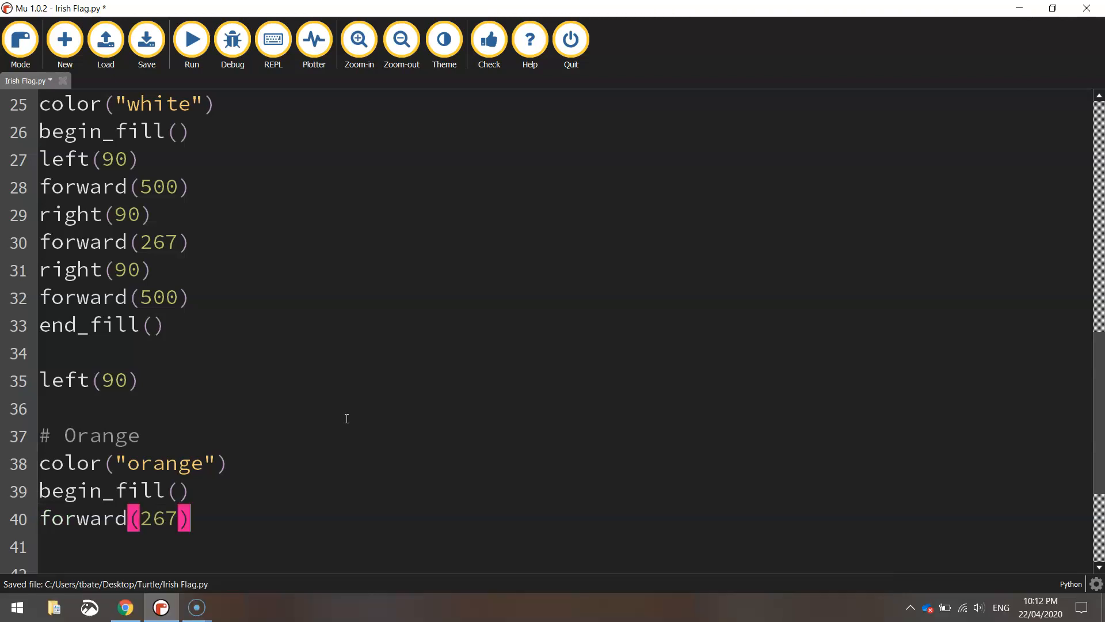
{"action": "type", "text": "left(90"}
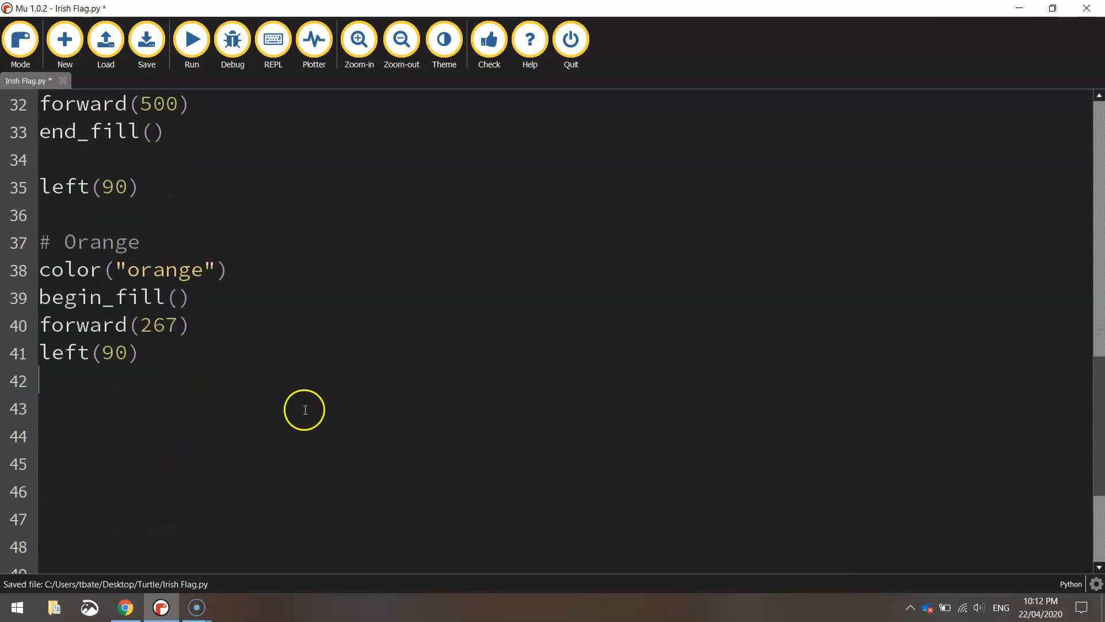
{"action": "left_click", "coordinate": [145, 38]}
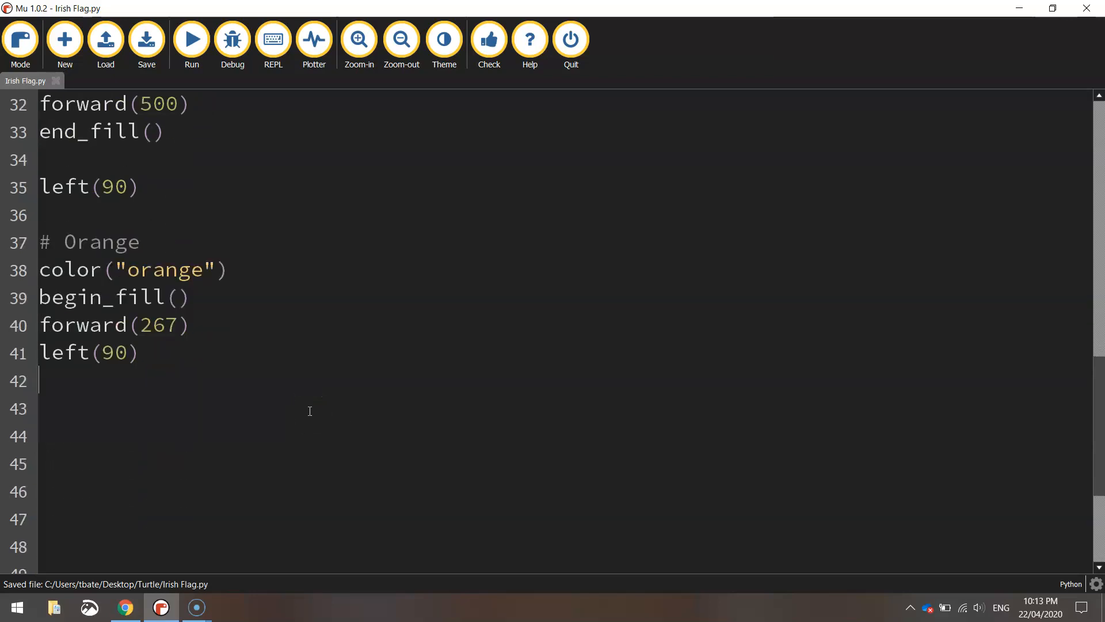
Add forward(500), forward(267), end_fill() and hideturtle(), save, and run the flag script.
{"action": "type", "text": "forward(500"}
{"action": "left_click", "coordinate": [561, 408]}
{"action": "type", "text": "left(90"}
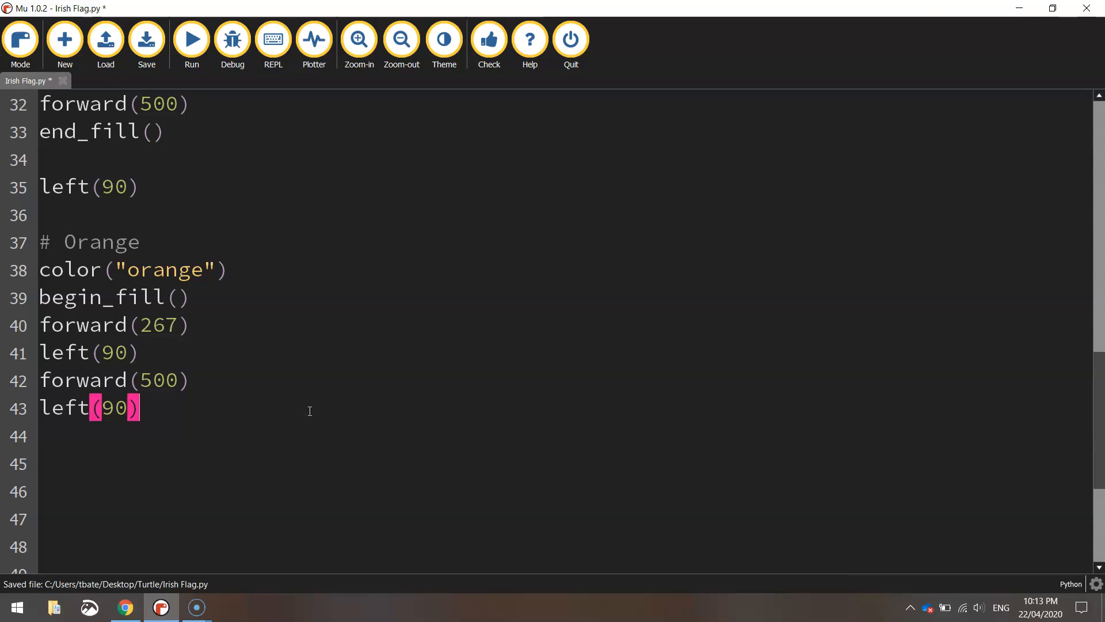
{"action": "type", "text": "forward"}
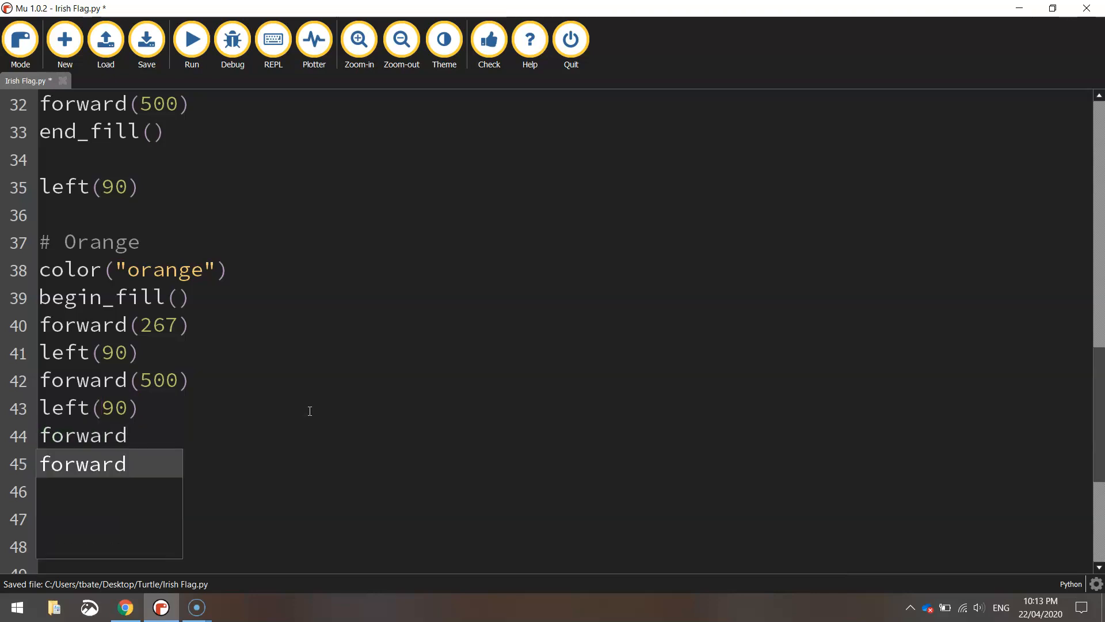
{"action": "type", "text": "(267)"}
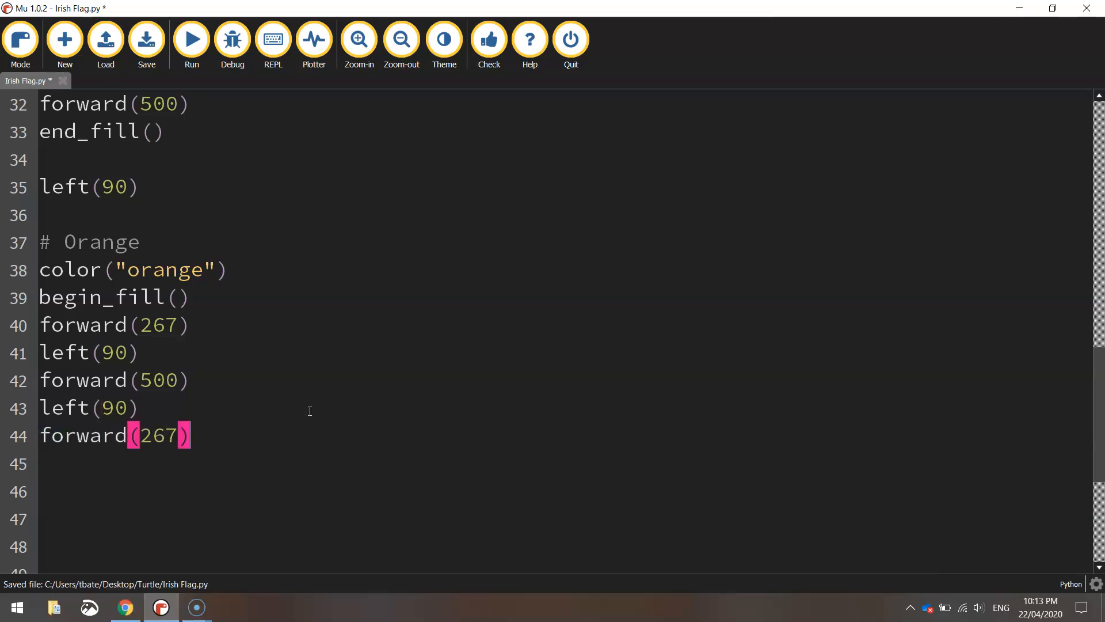
{"action": "type", "text": "end_fill("}
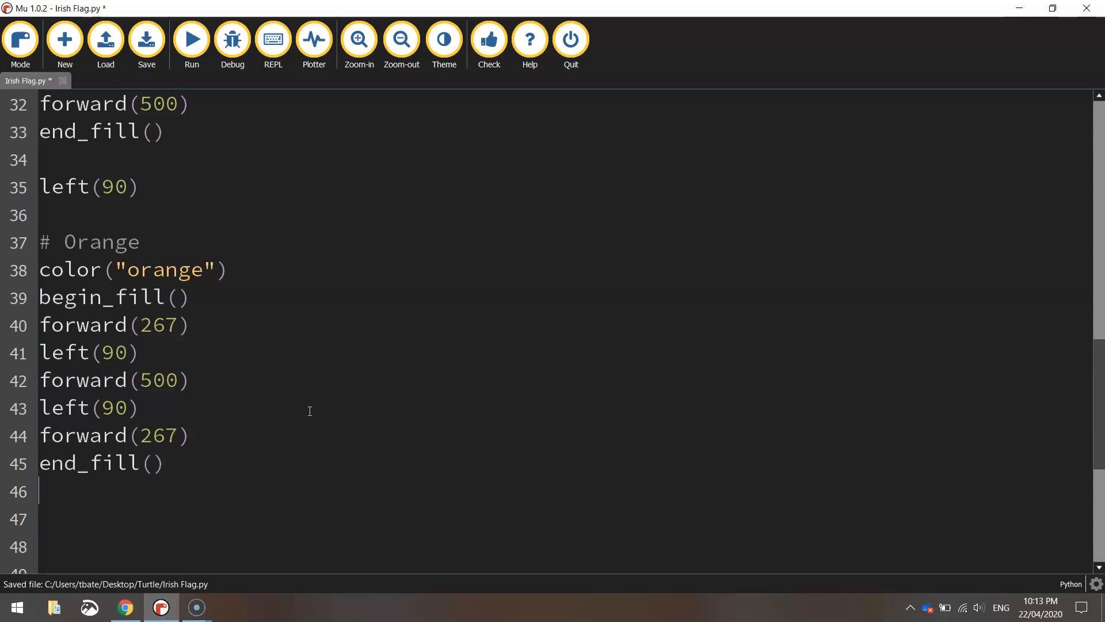
{"action": "type", "text": "hideturtle("}
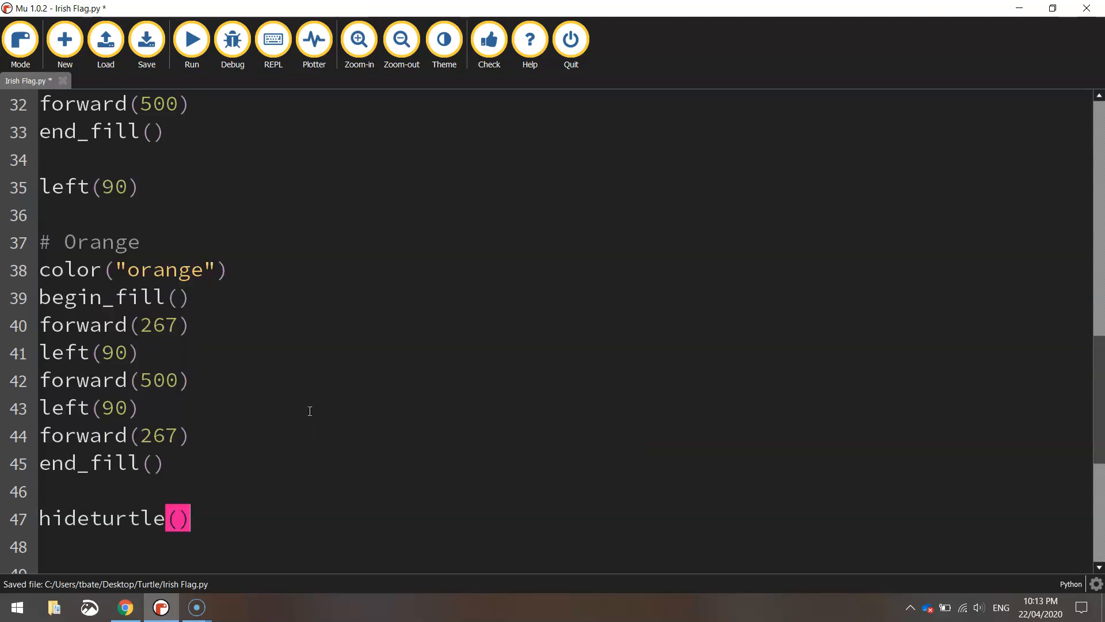
{"action": "left_click", "coordinate": [145, 39]}
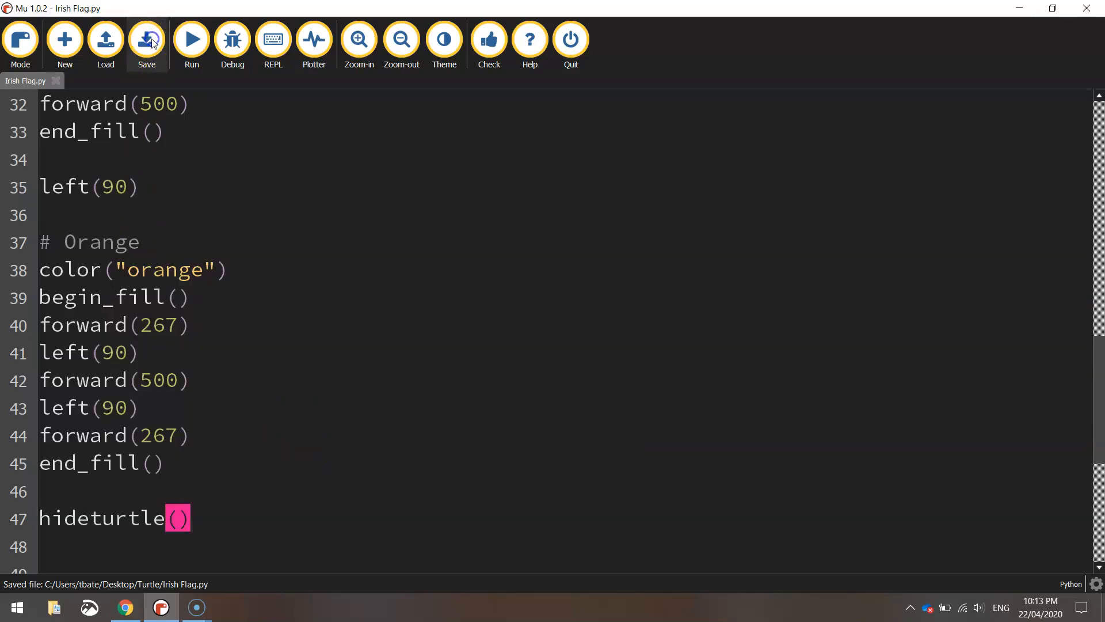
{"action": "left_click", "coordinate": [191, 39]}
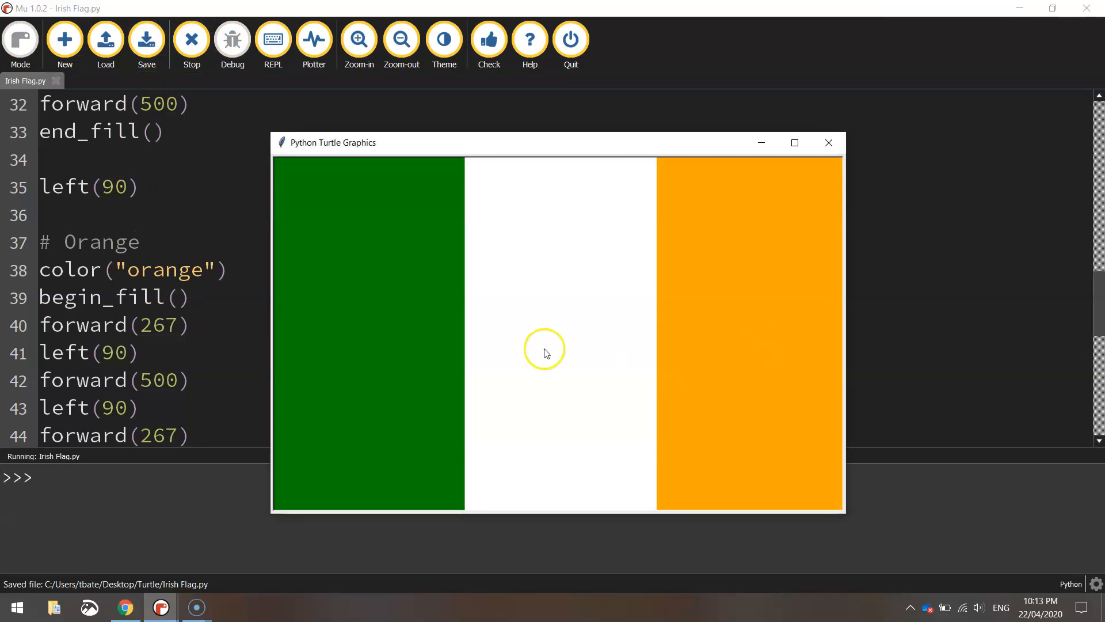
{"action": "mouse_move", "coordinate": [772, 411]}
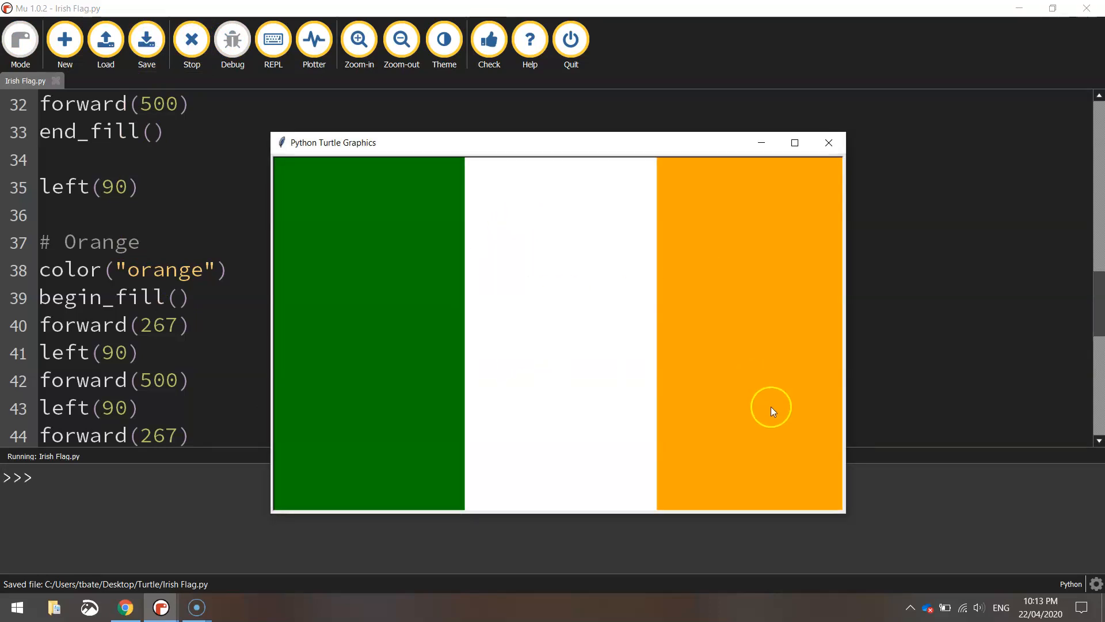